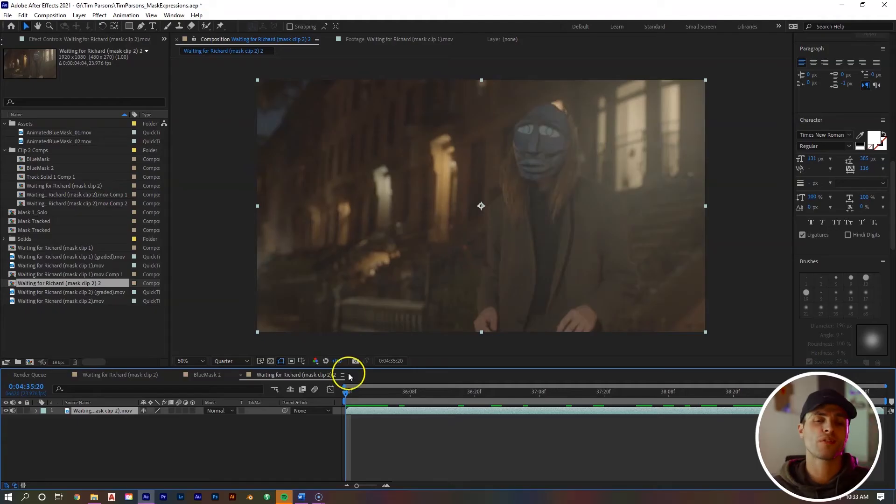
Draw an oval mask with the Ellipse tool and shape it to hug the actor's face.
drag(345, 391, 674, 391)
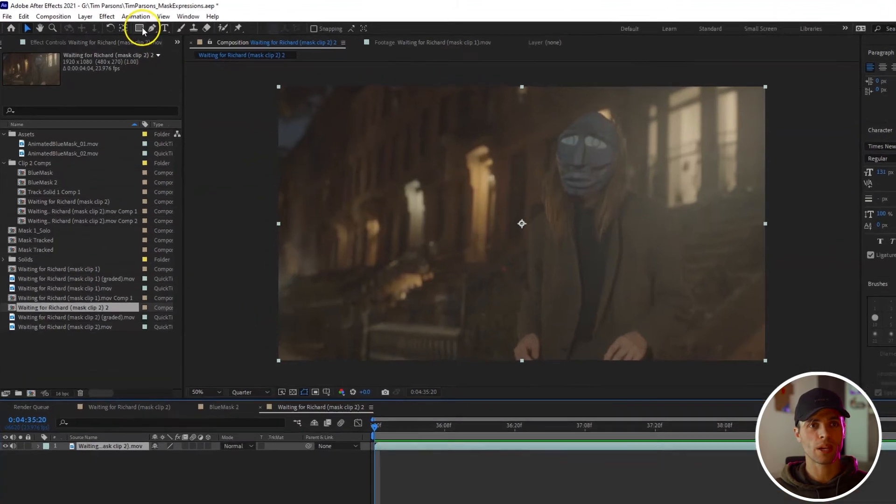
click(127, 28)
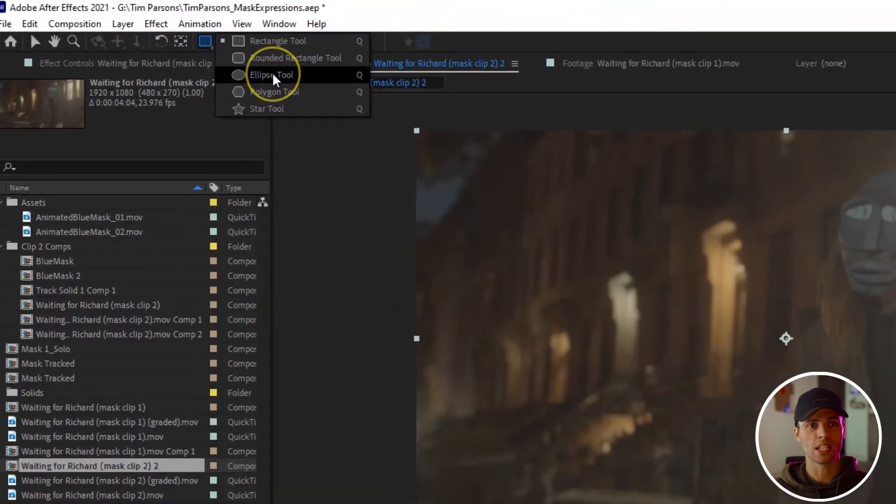
click(273, 75)
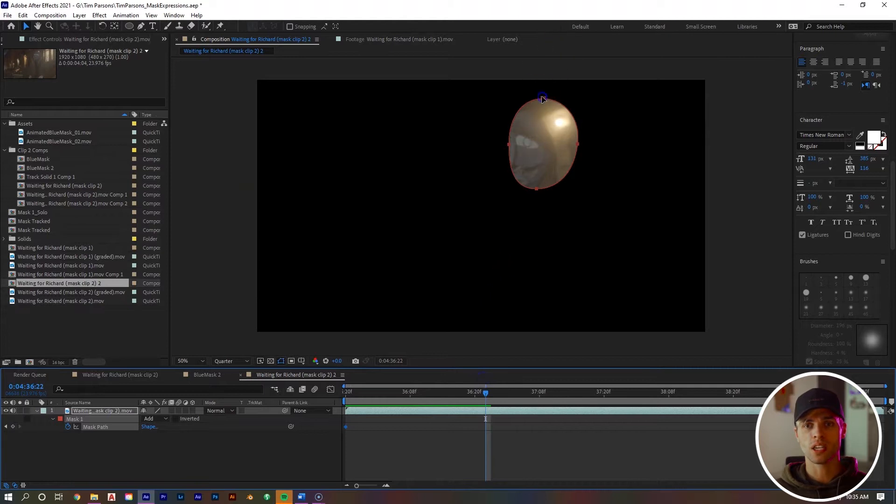
drag(541, 96, 481, 158)
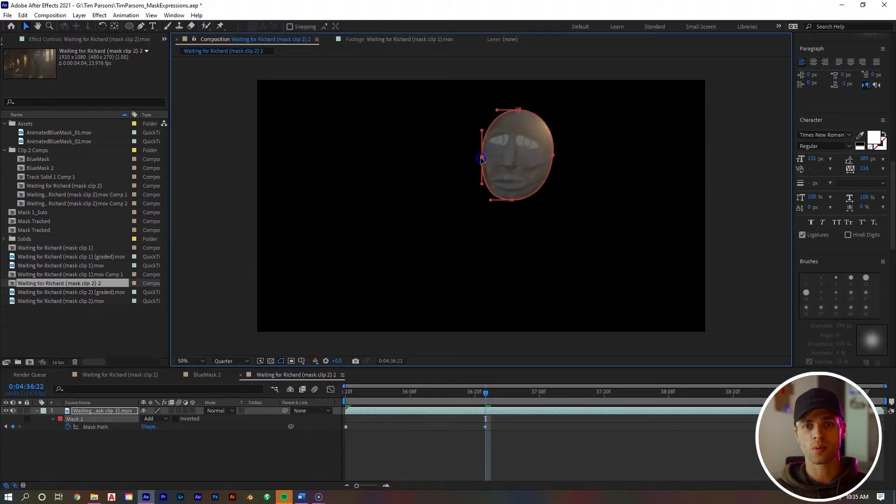
drag(480, 159, 509, 201)
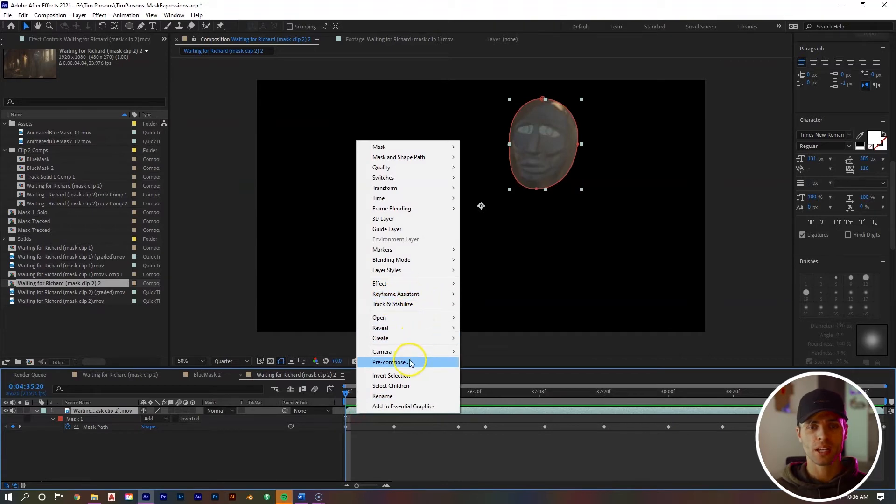
Pre-compose the masked layer moving all attributes, then run Track Camera on the nested comp.
click(391, 362)
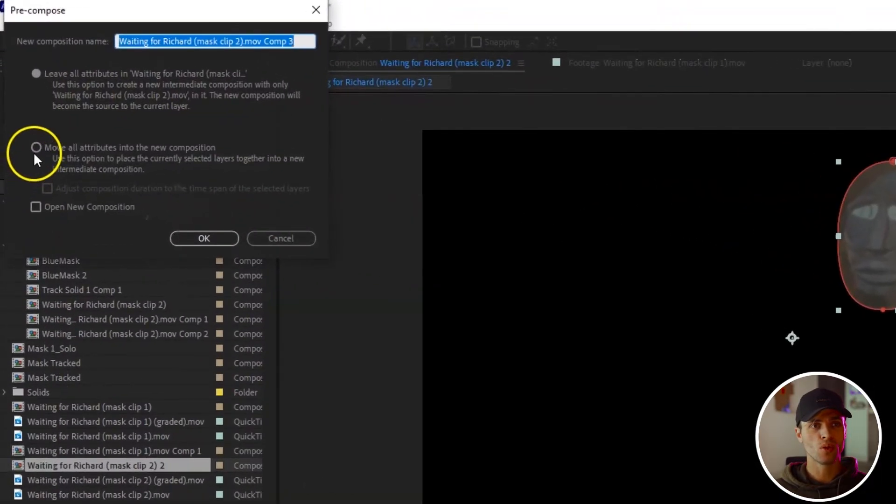
click(35, 147)
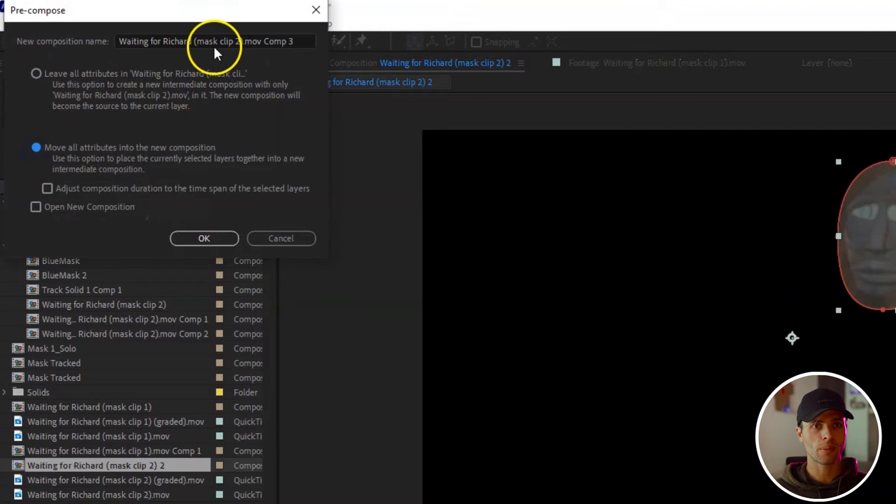
click(203, 238)
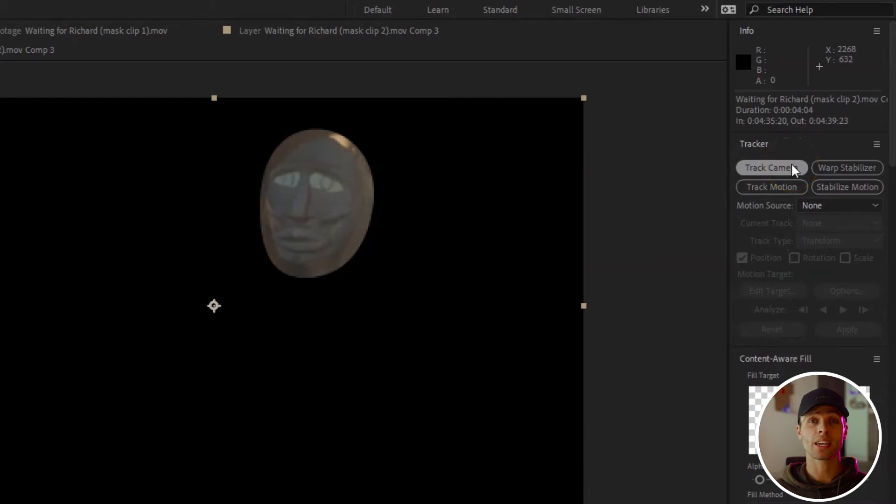
click(771, 167)
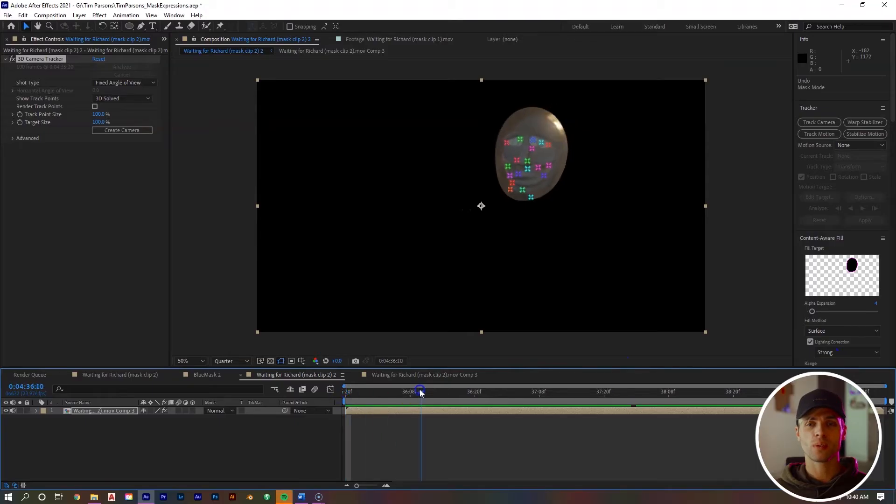
click(646, 391)
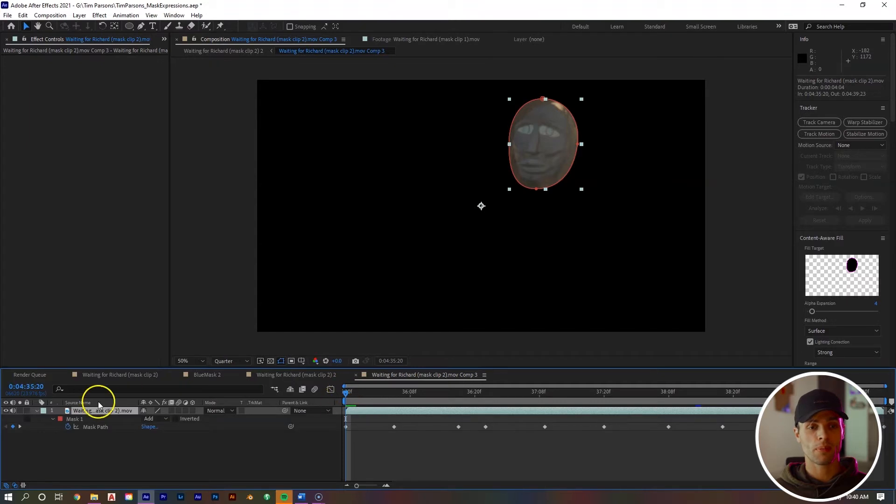
Set Mask 1's mode to None so the full footage shows with the track points.
click(149, 418)
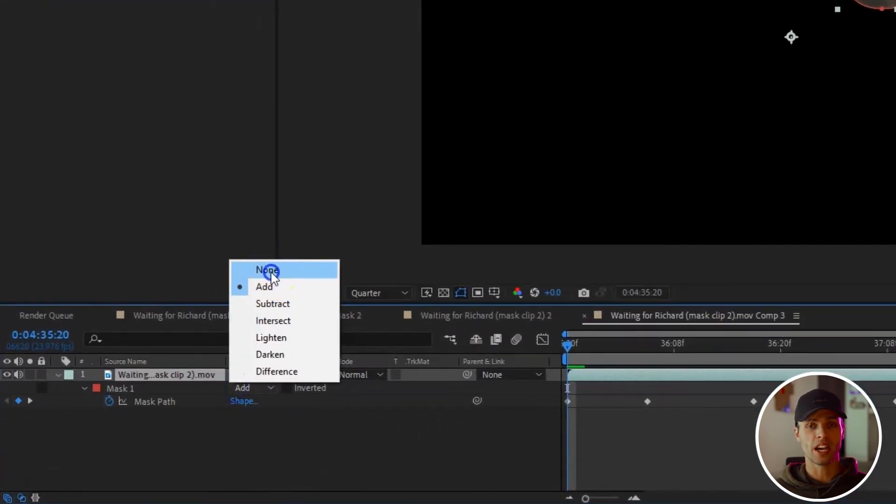
click(267, 270)
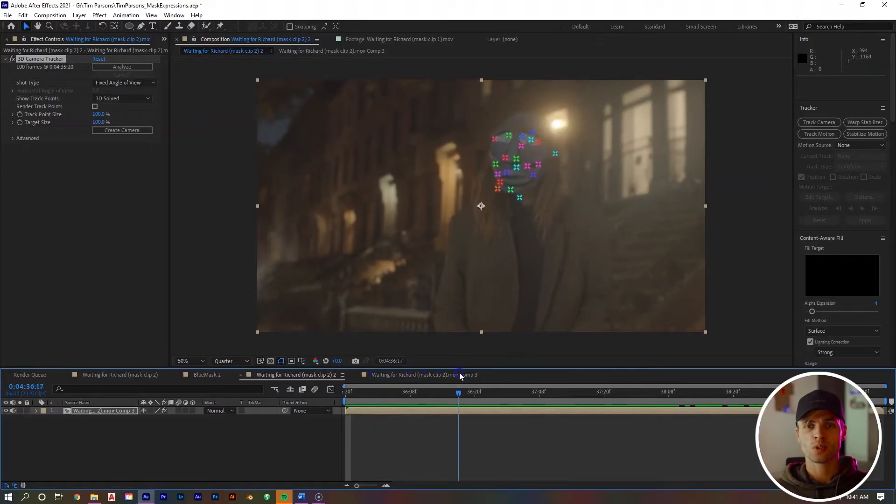
Create a solid and camera from the selected face track points, then open the mask clip 2 3 comp.
drag(459, 393, 632, 393)
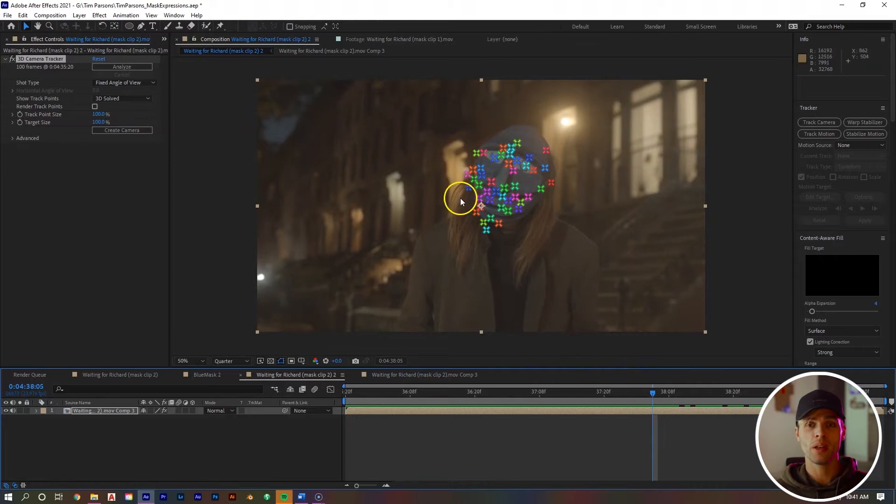
mouse_move(513, 134)
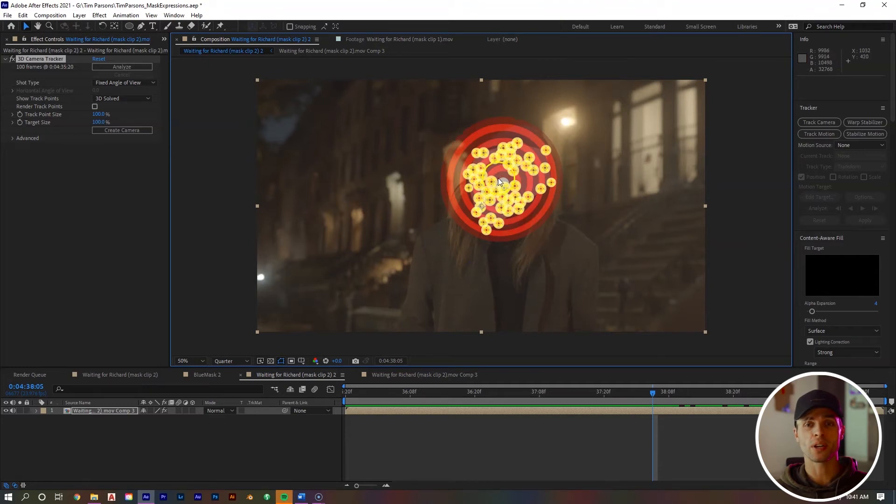
right_click(498, 182)
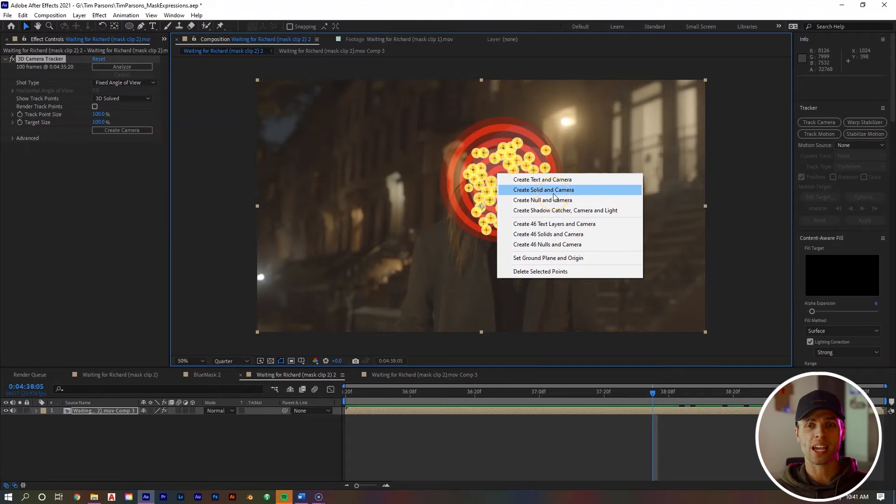
click(543, 190)
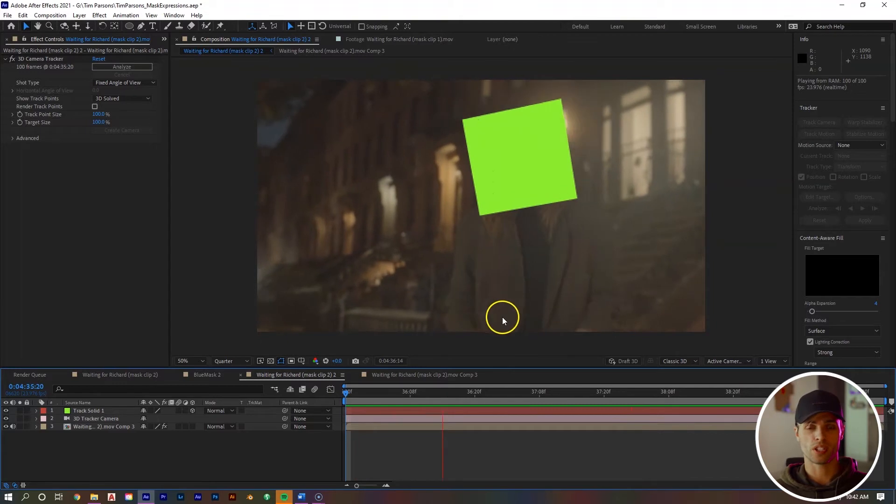
click(447, 391)
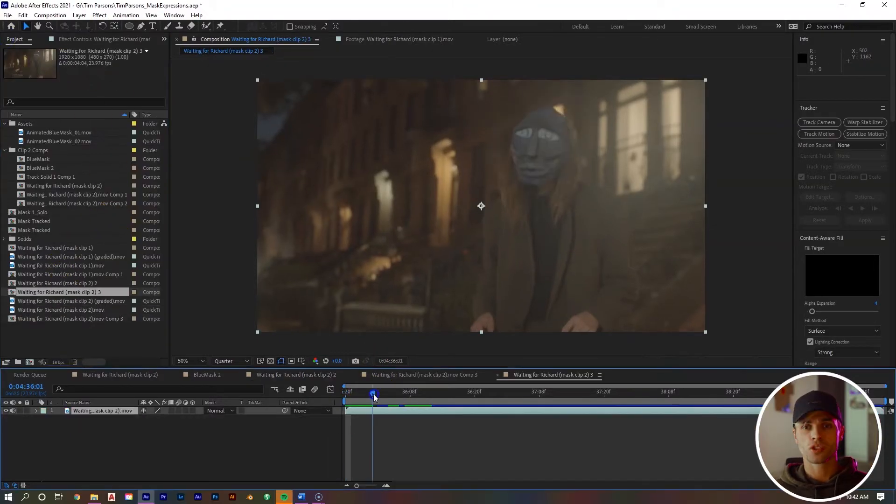
Scrub through the shot to pick a frame before duplicating the footage layer.
drag(374, 394, 614, 393)
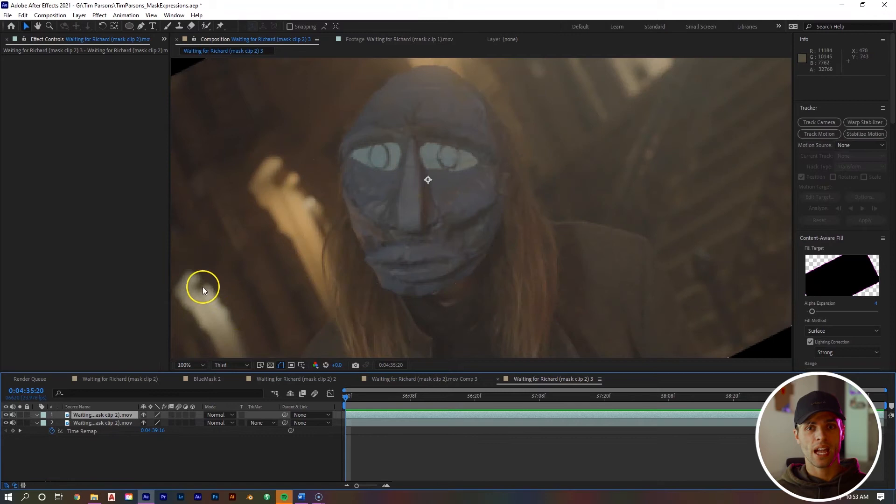
Shift the top clip copy over the face below and lower its opacity to check alignment.
drag(203, 288, 385, 261)
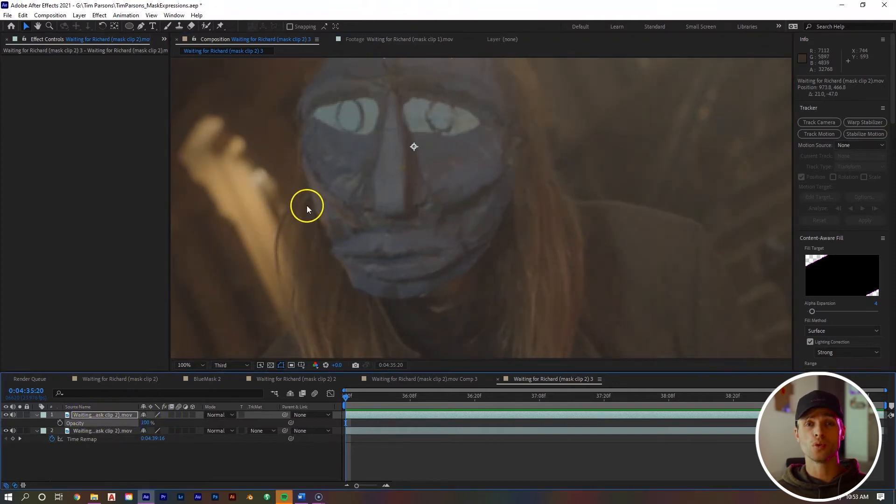
mouse_move(478, 191)
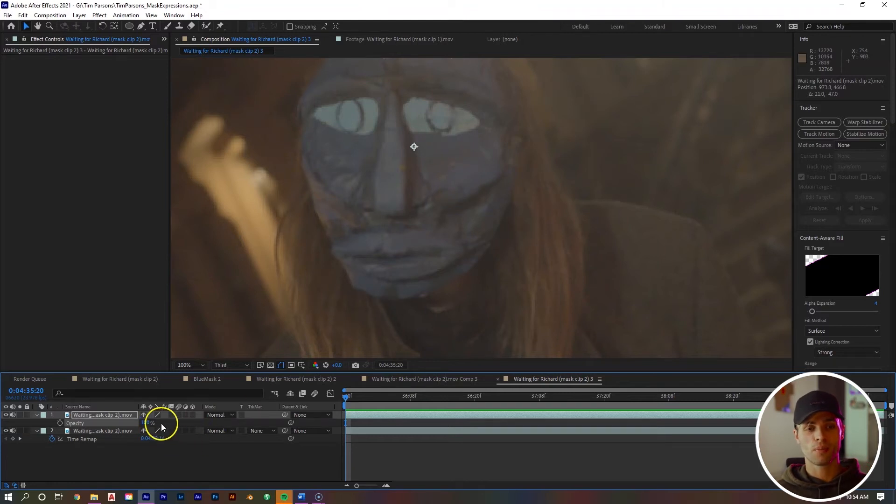
drag(151, 423, 131, 423)
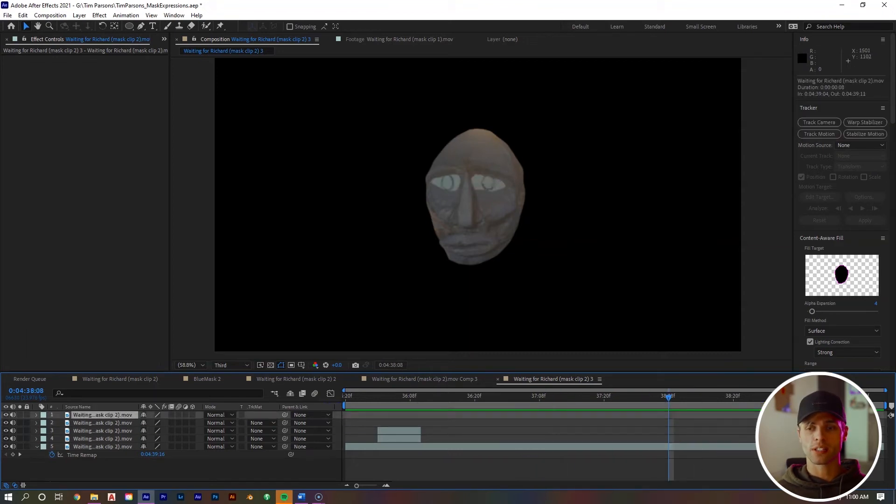
Pre-compose the five selected layers into the Masking Blinking composition.
right_click(476, 196)
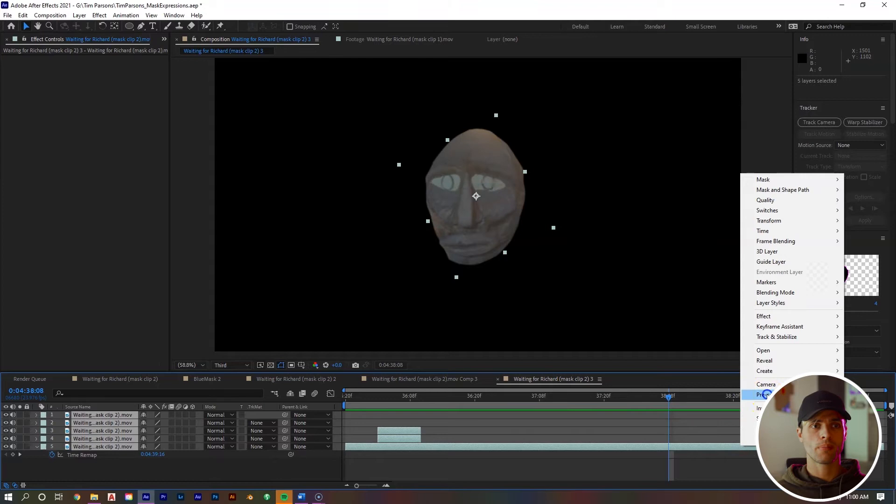
click(765, 394)
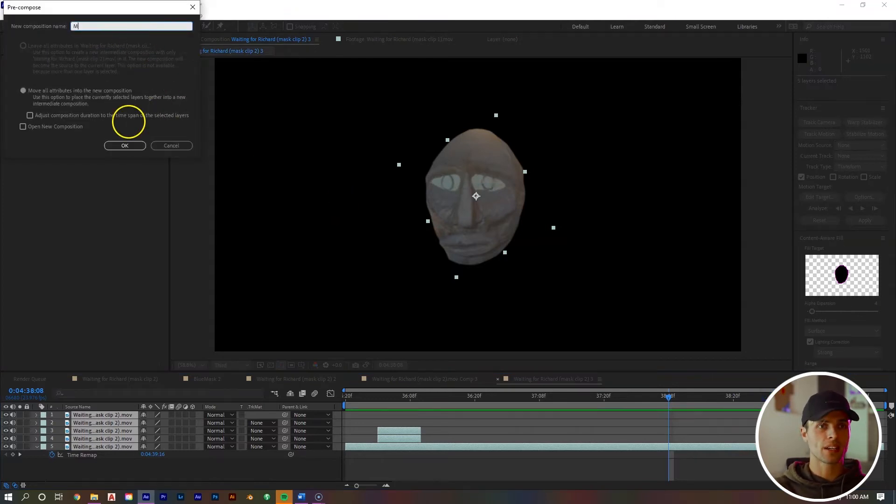
click(124, 145)
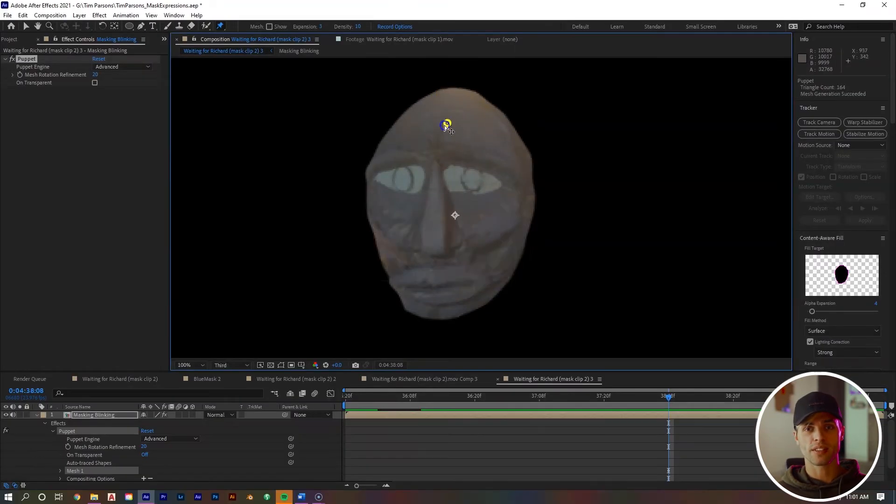
Place and adjust the first puppet pins across the forehead and top of the head.
drag(447, 124, 439, 131)
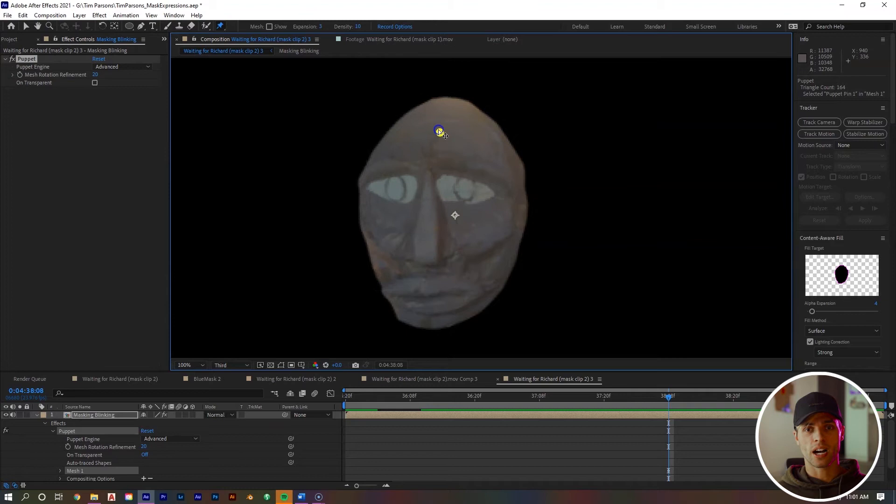
drag(439, 130, 479, 124)
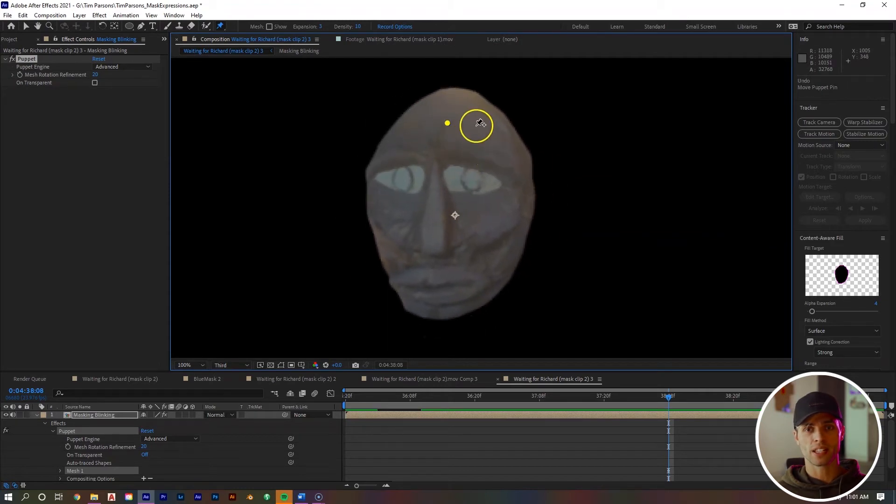
drag(479, 124, 475, 111)
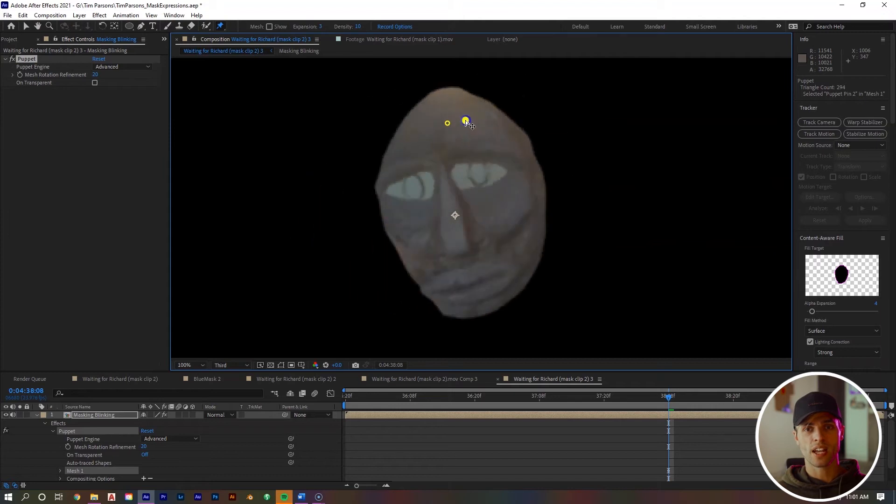
click(467, 122)
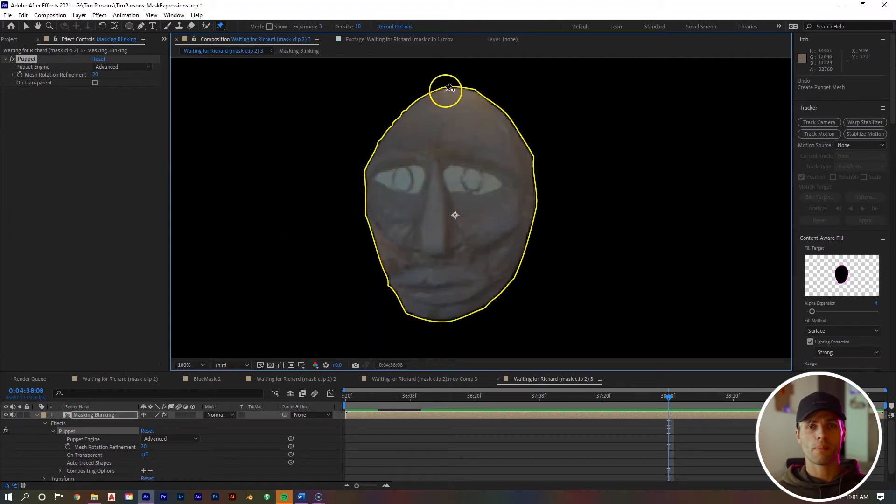
click(449, 87)
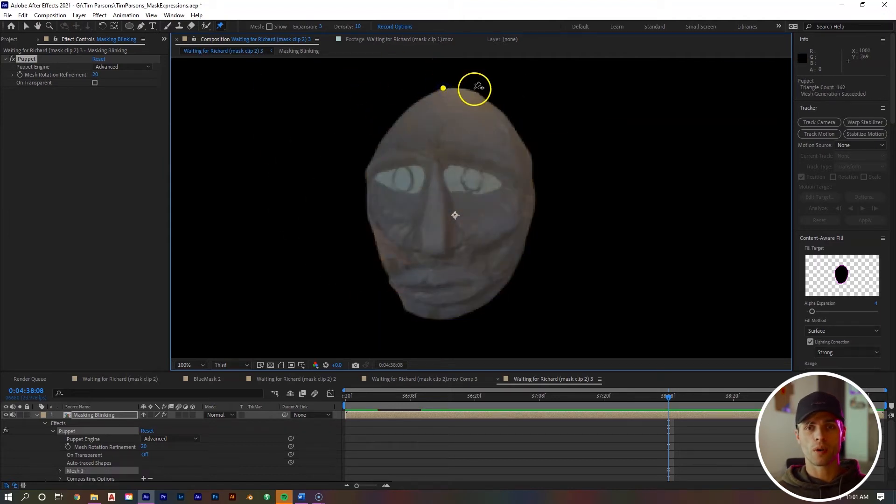
click(505, 112)
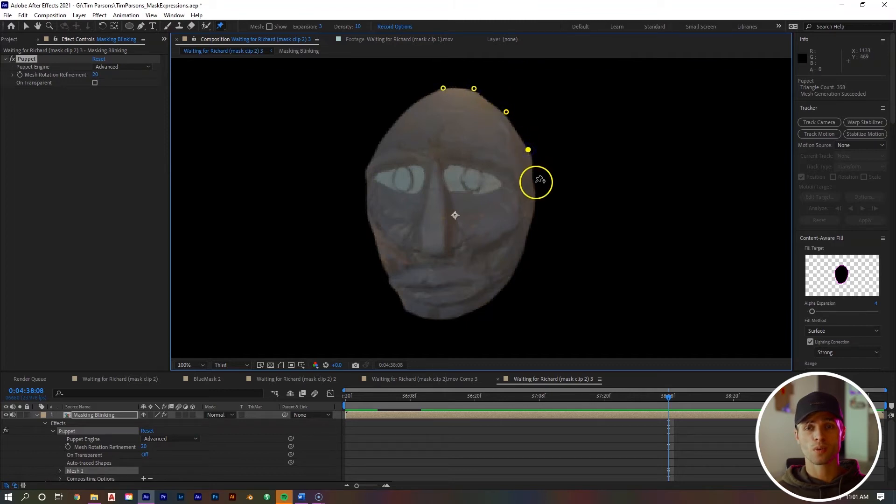
Add another puppet pin along the clay face's edge.
click(536, 204)
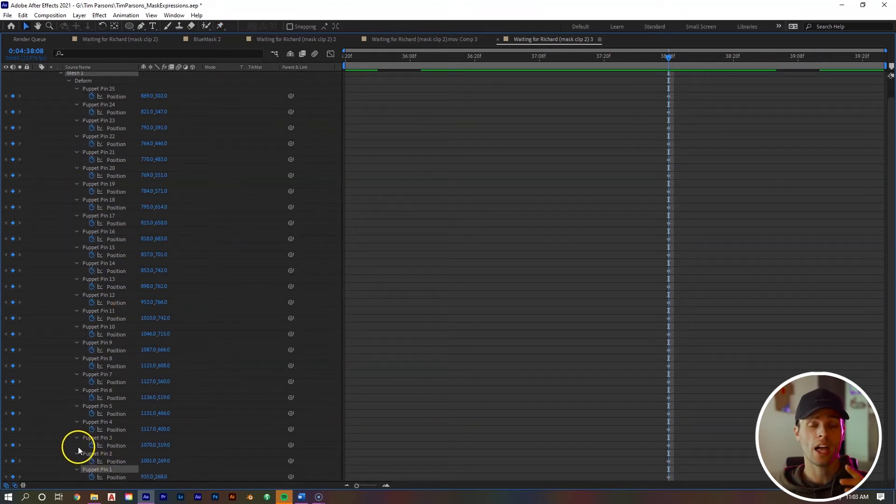
Rename Puppet Pin 1 and Puppet Pin 2 to Face Outline in the timeline.
click(97, 470)
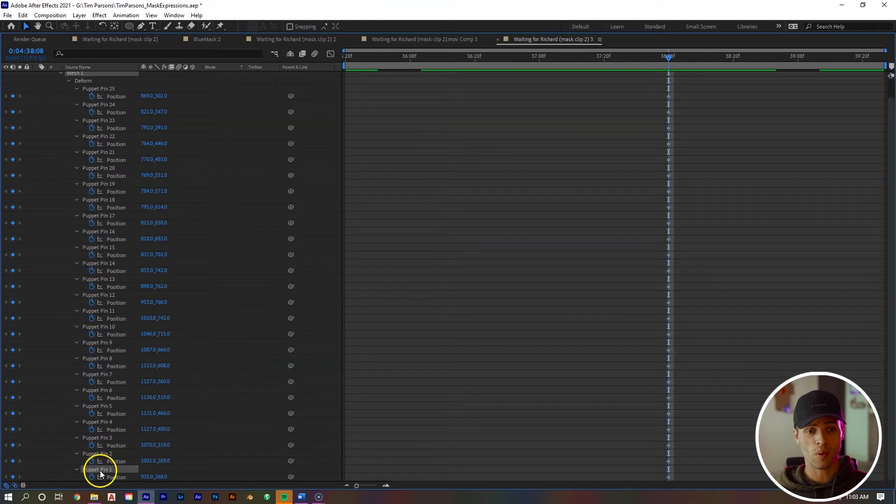
double_click(98, 469)
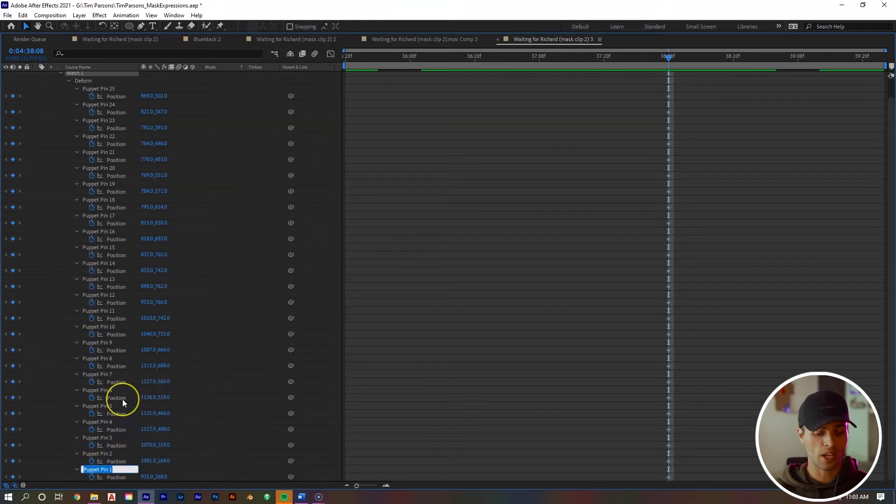
text(Face Outline)
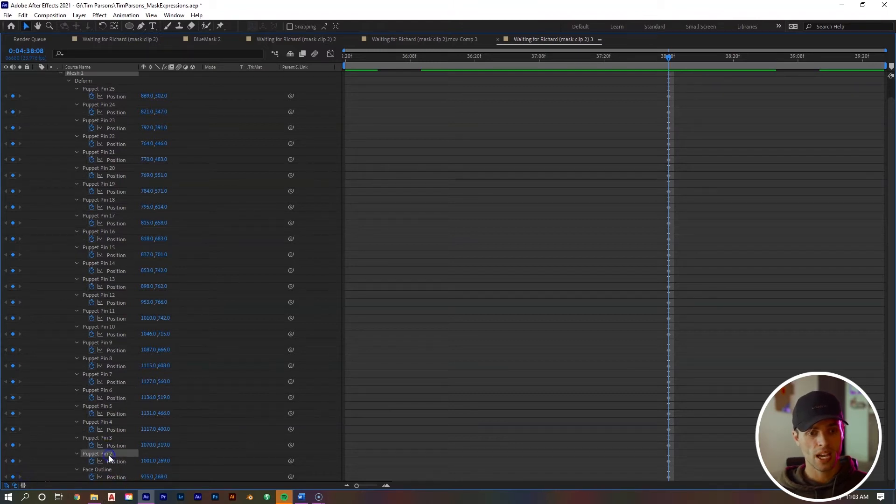
double_click(97, 454)
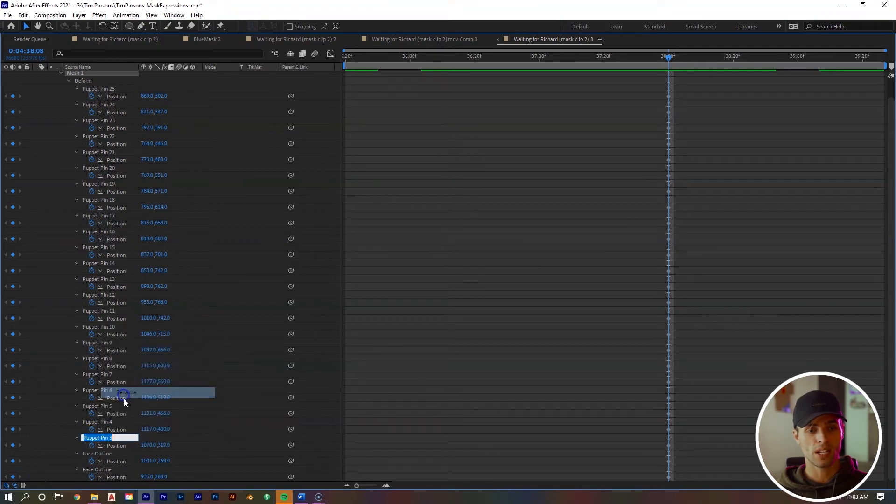
right_click(124, 398)
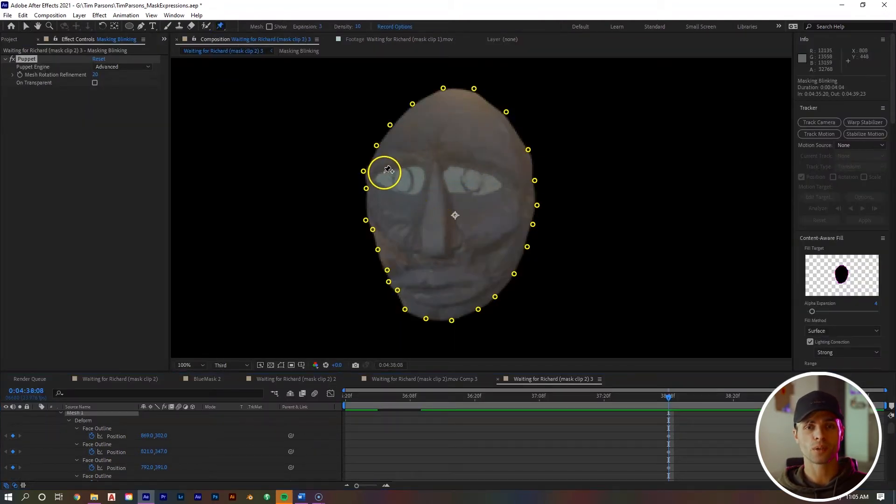
Add puppet pins along the brows, above both eyes, on the forehead and between the brows.
drag(387, 172, 383, 164)
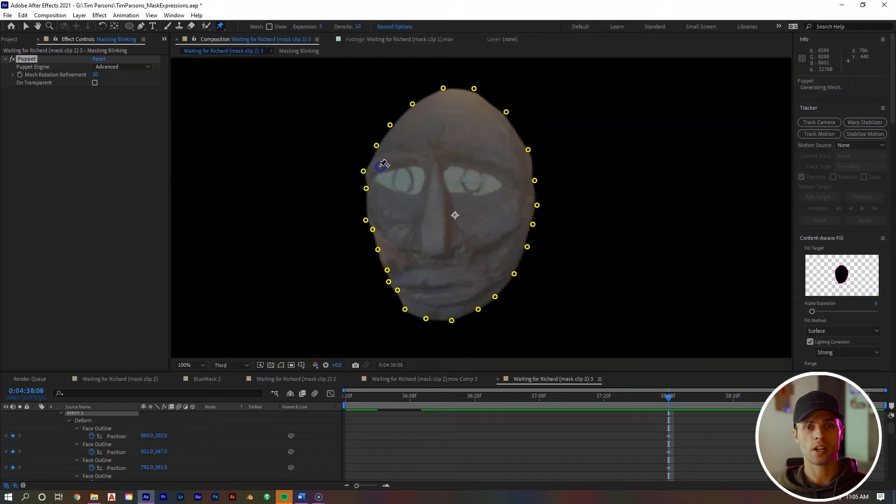
click(421, 159)
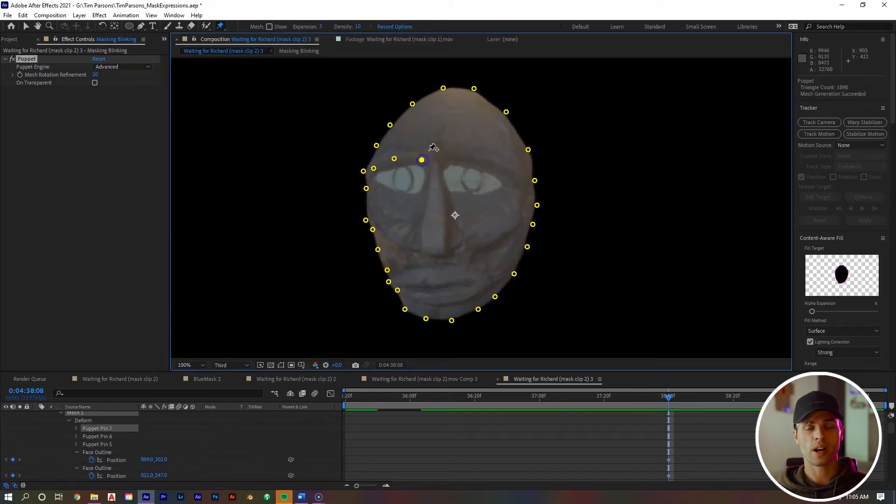
drag(421, 160, 472, 155)
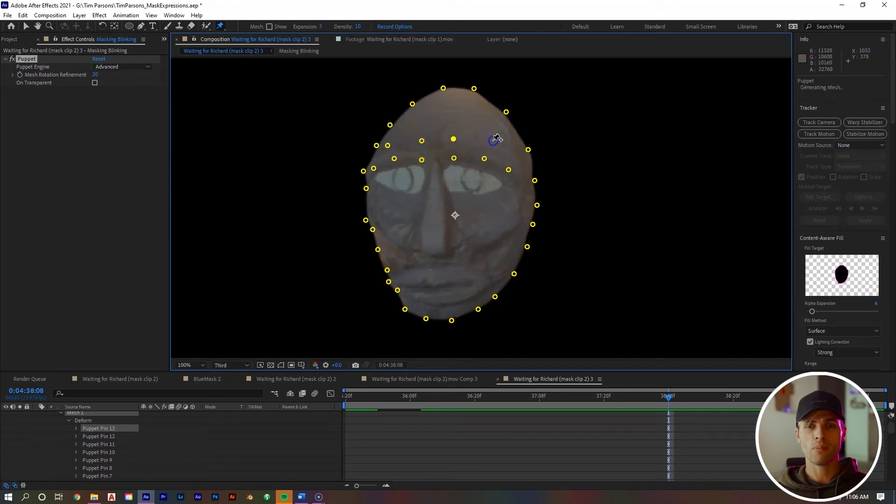
click(454, 139)
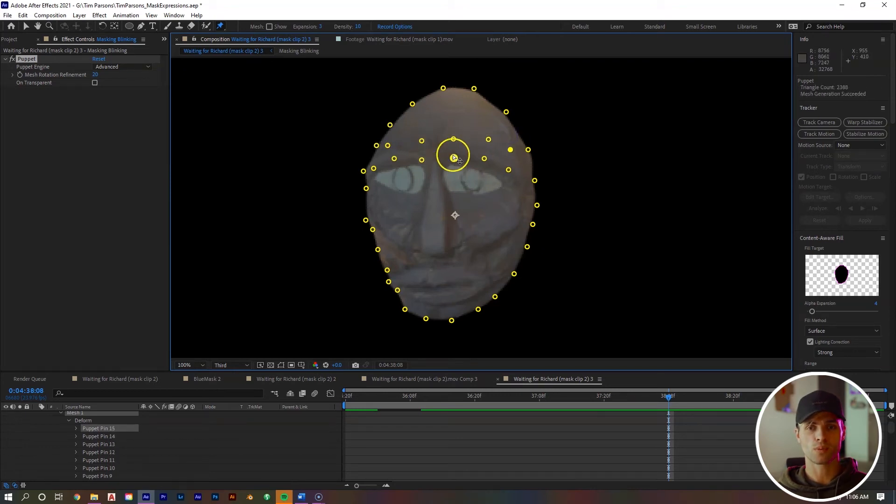
click(482, 159)
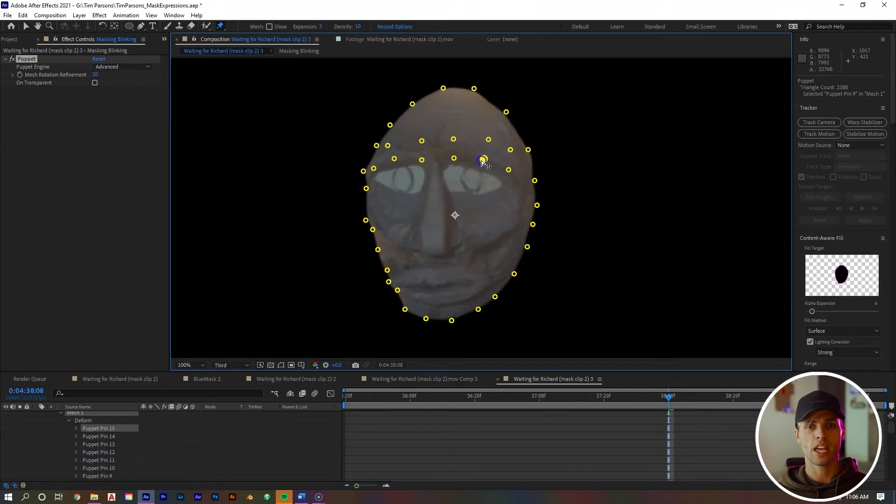
drag(483, 158, 476, 124)
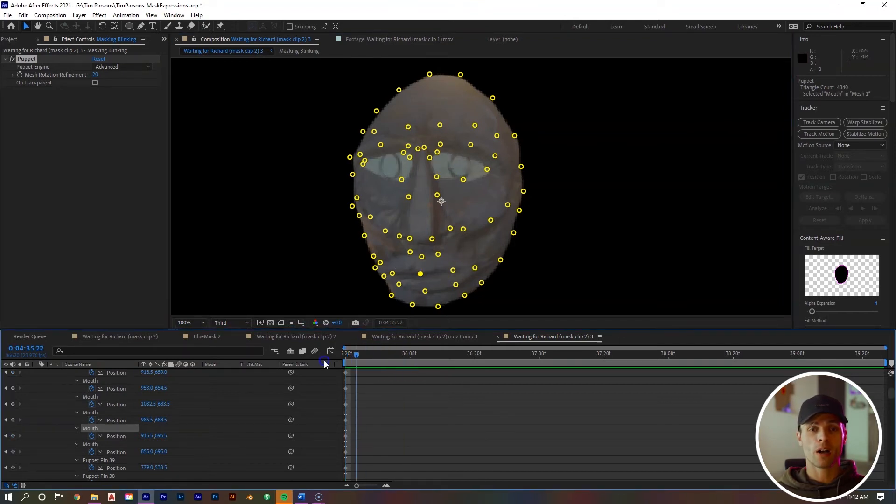
Scrub the time indicator across frames before returning to the clip's start.
drag(355, 353, 372, 353)
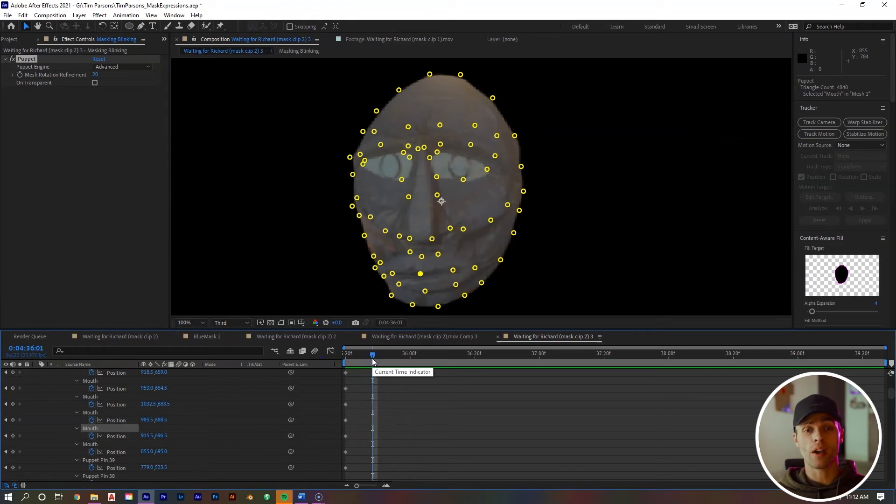
drag(372, 357, 442, 358)
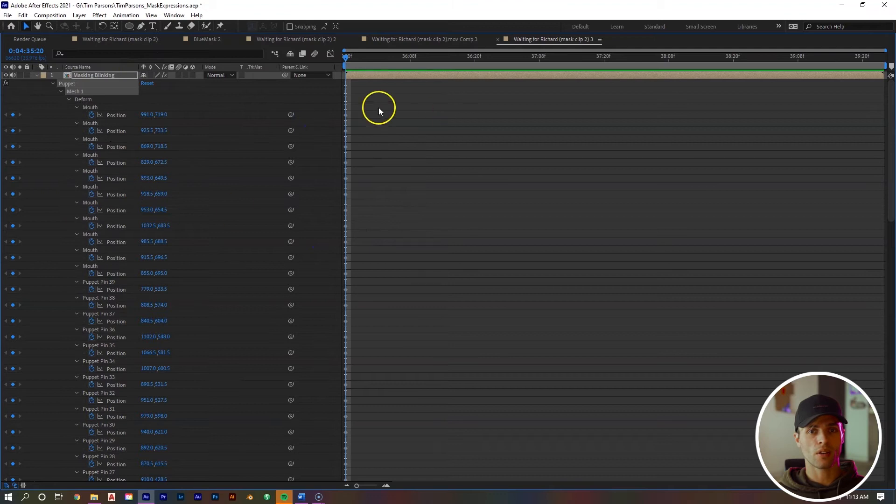
Keyframe the Mouth pin positions at several frames so the mouth animates across the clip.
drag(377, 103, 307, 278)
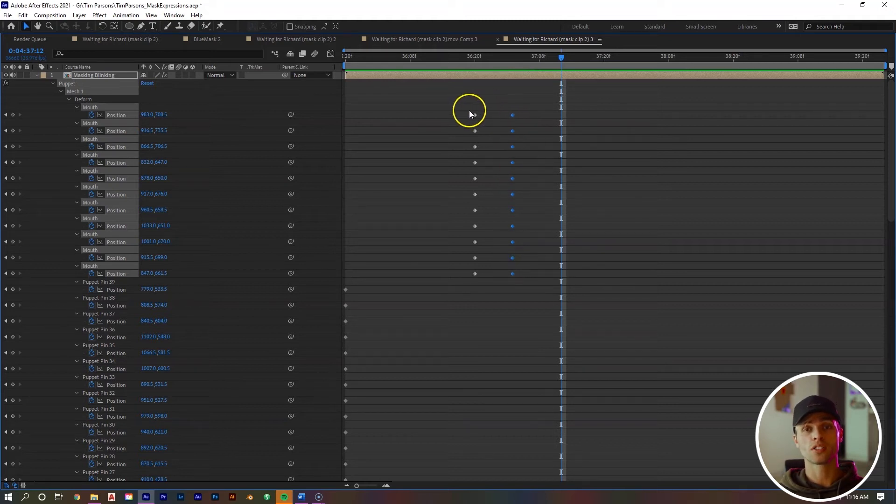
drag(471, 105, 486, 283)
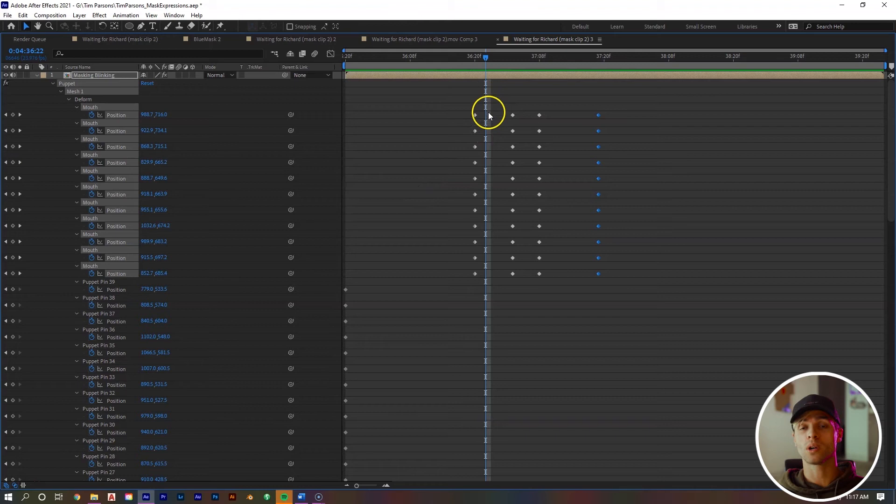
mouse_move(391, 182)
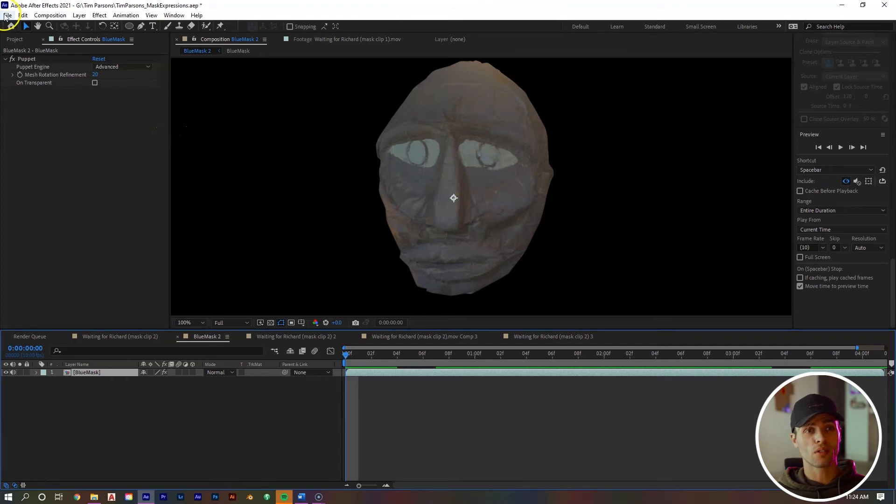
Add BlueMask 2 to the Render Queue with QuickTime output and adjusted channels.
click(7, 15)
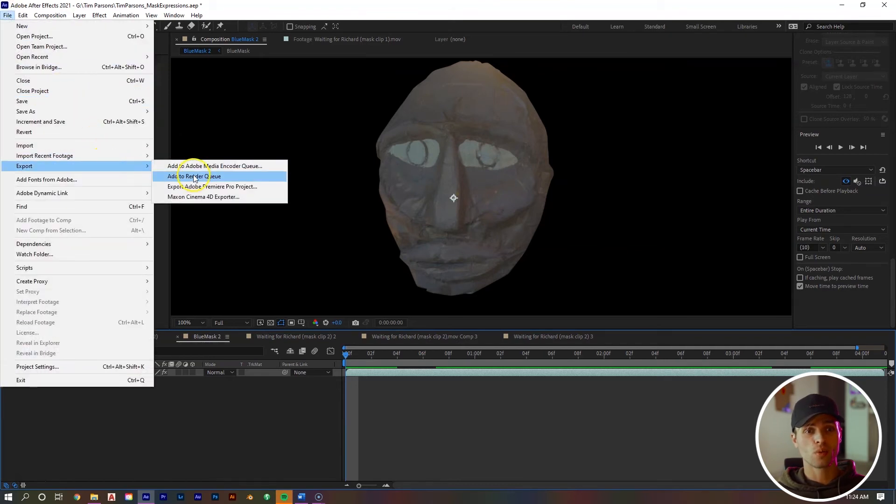
click(195, 176)
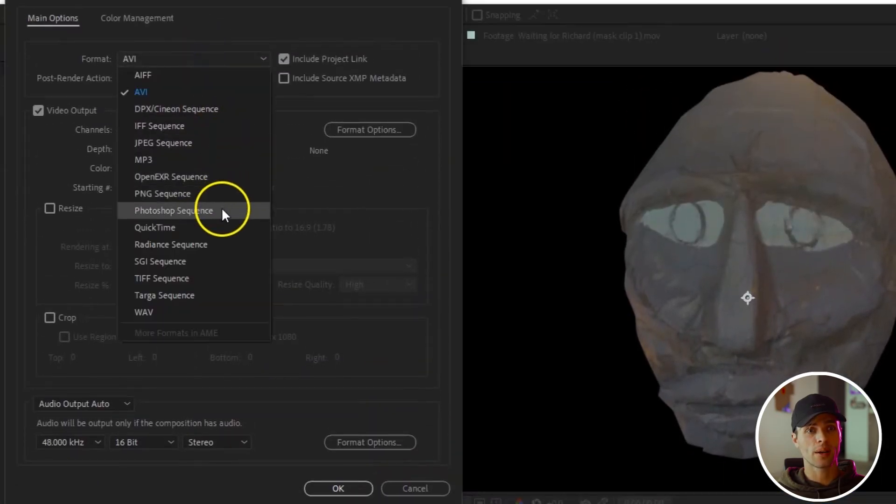
click(154, 227)
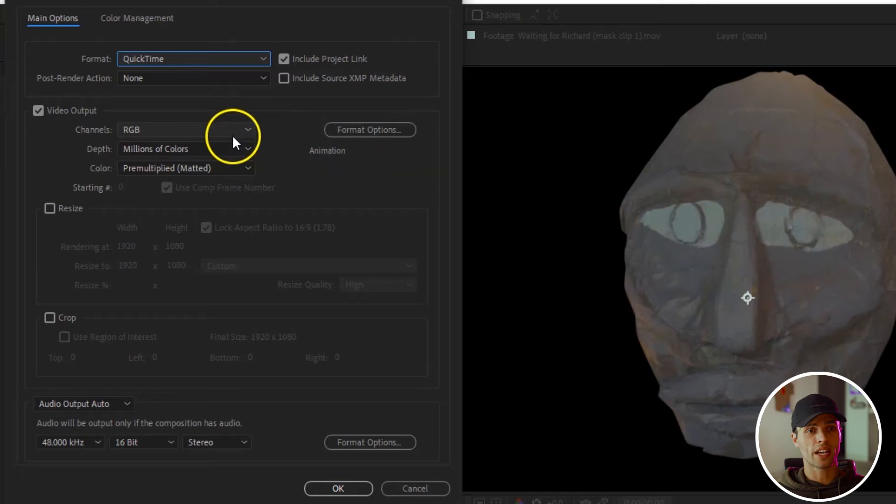
click(187, 129)
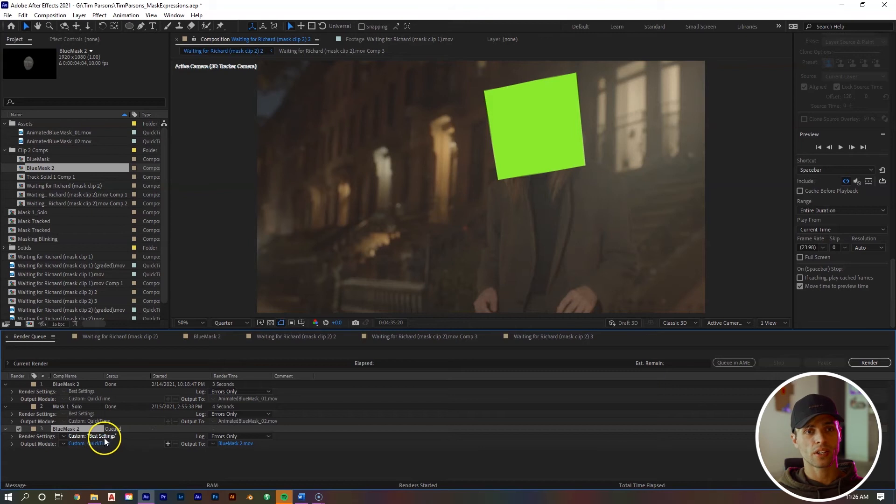
Set the queued render's frame rate to 10 fps in Render Settings.
click(102, 436)
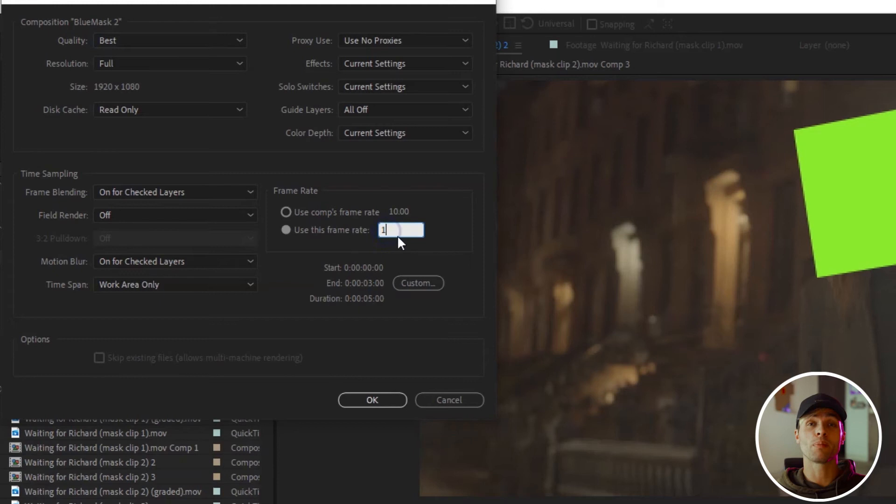
text(0)
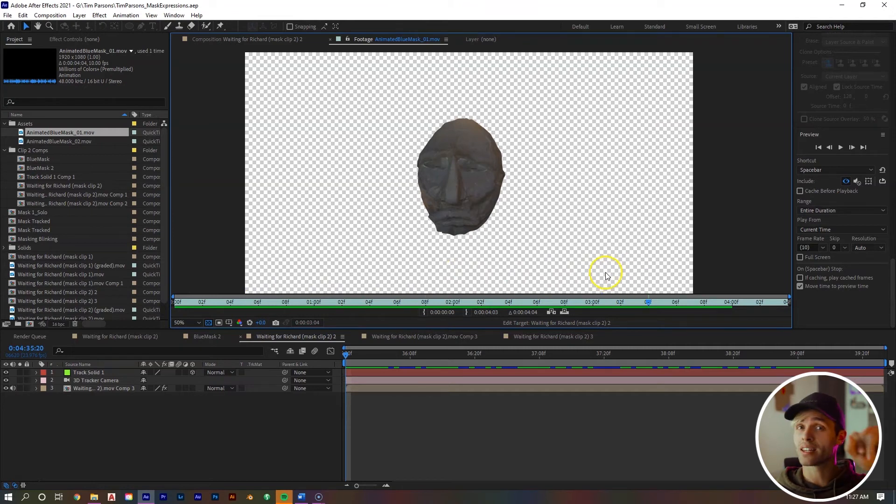
mouse_move(569, 224)
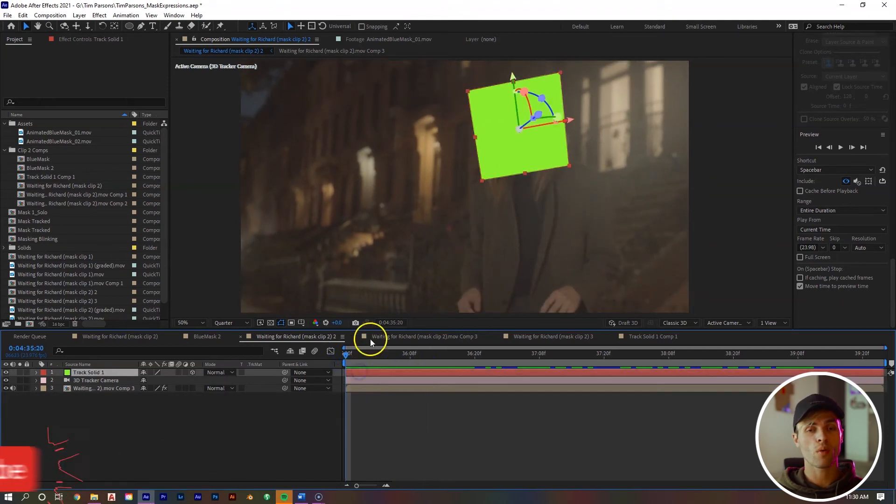
Pre-compose Track Solid 1 and swap the solid for AnimatedBlueMask_01.mov inside the new comp.
right_click(370, 342)
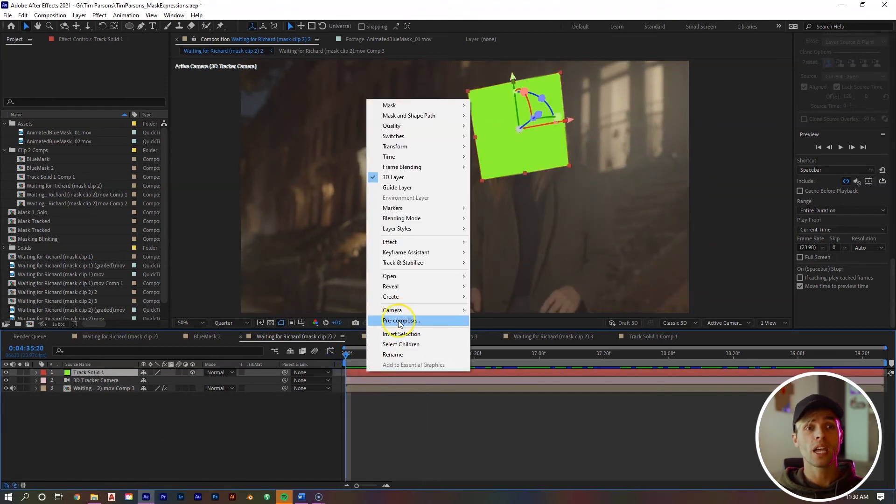
click(401, 320)
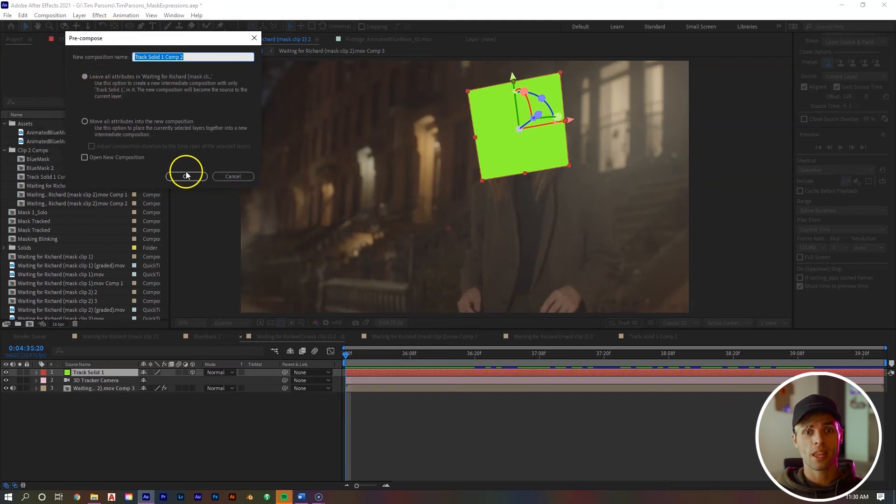
click(184, 176)
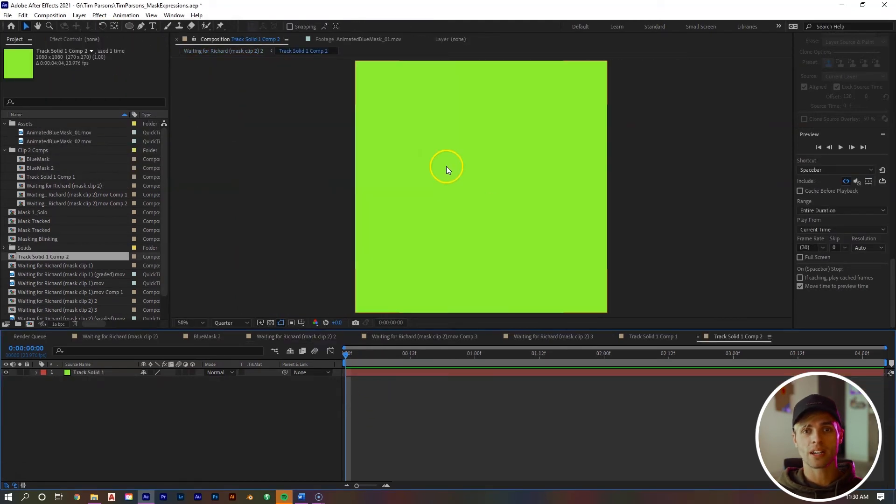
click(59, 132)
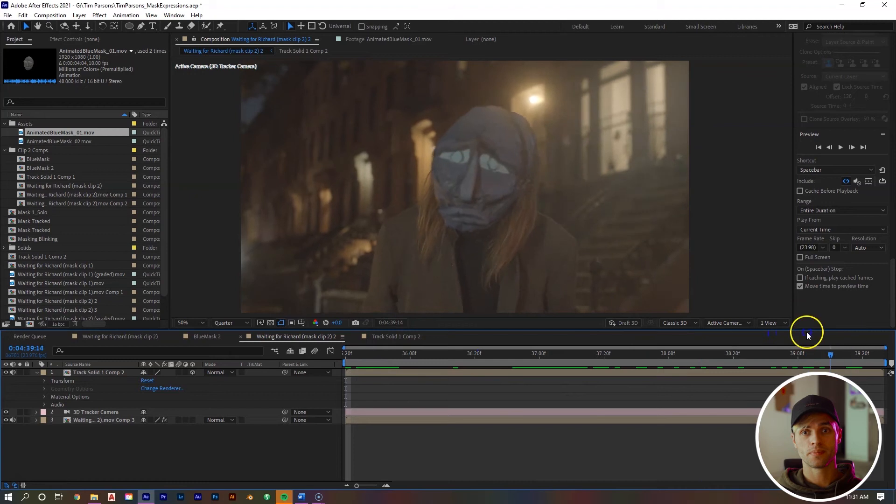
Lower the precomp layer's opacity and line the clay mask up over the actor's face.
click(391, 336)
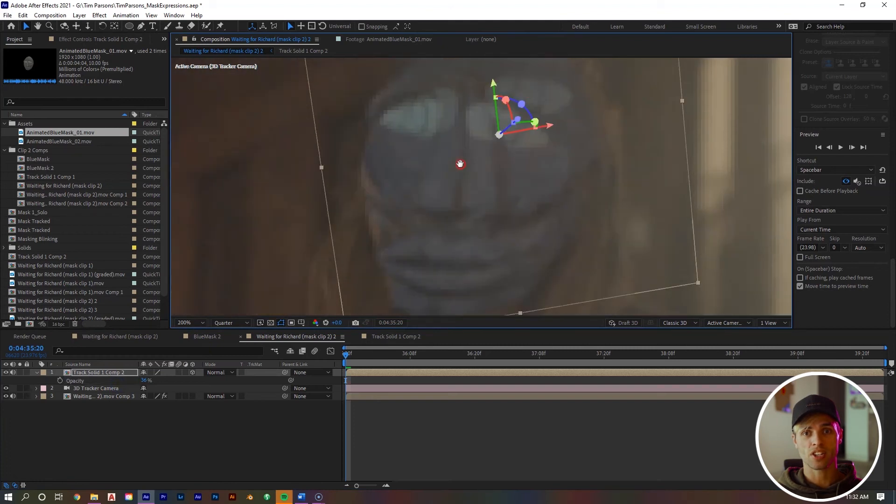
drag(460, 164, 467, 211)
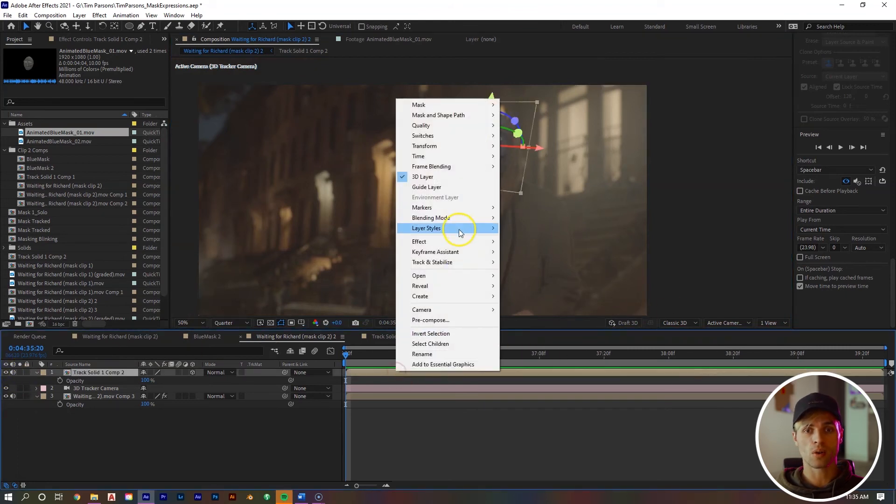
mouse_move(419, 240)
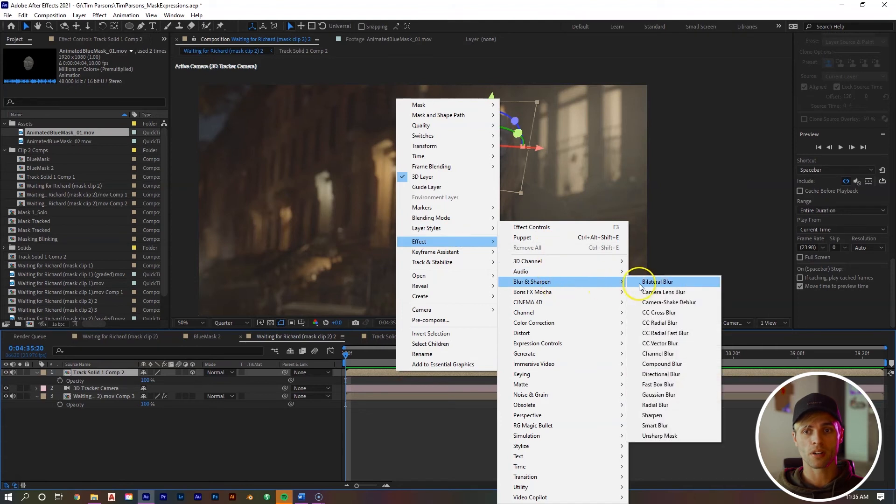
Apply Camera Lens Blur to the mask layer and keyframe Blur Radius for a focus rack.
click(665, 292)
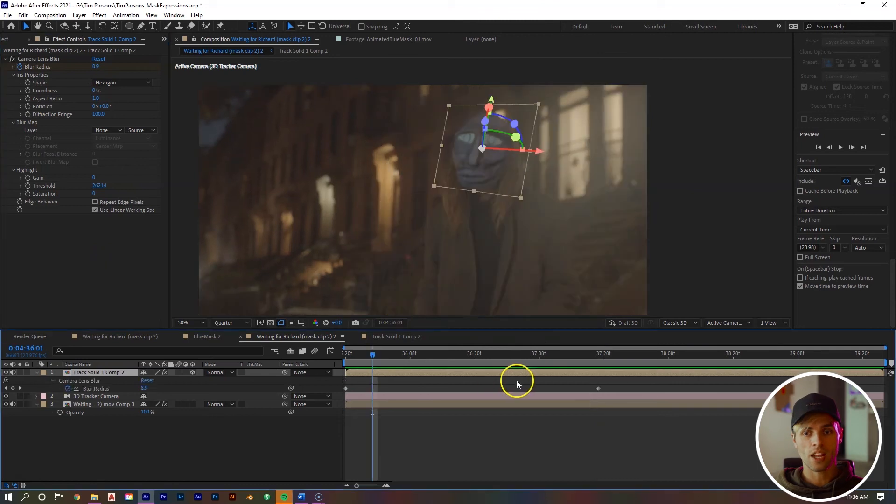
right_click(345, 388)
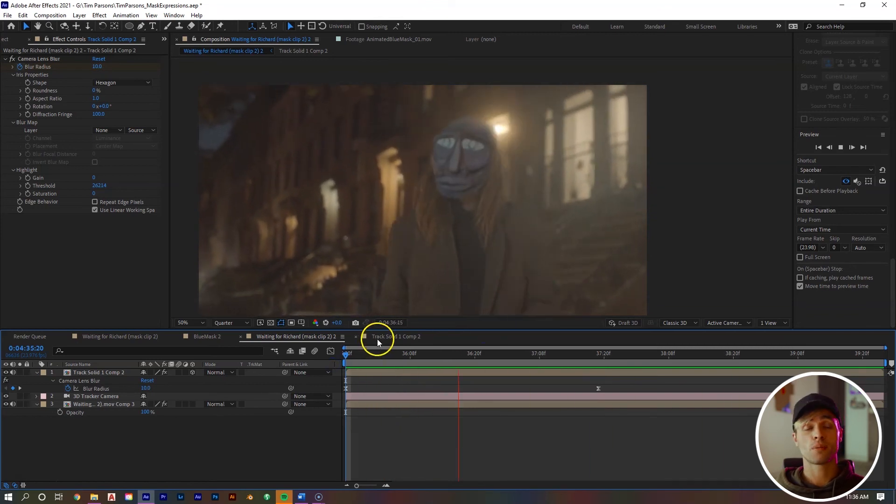
drag(377, 342, 385, 323)
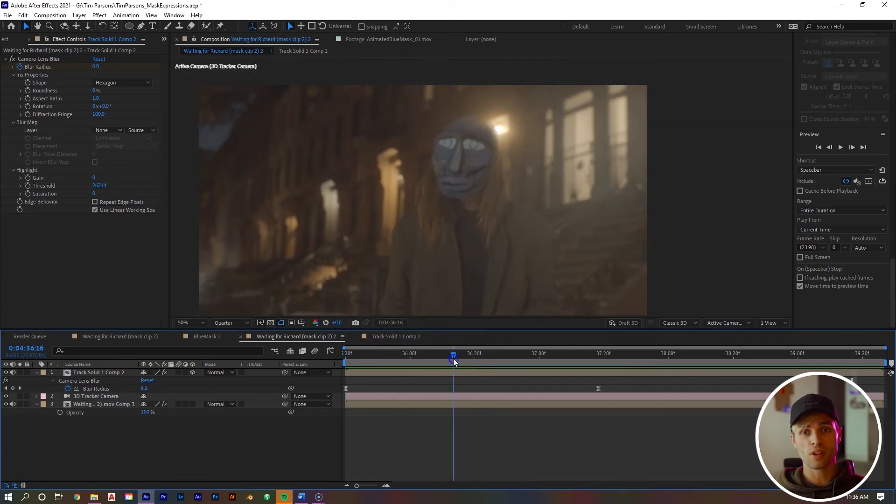
drag(454, 361, 422, 360)
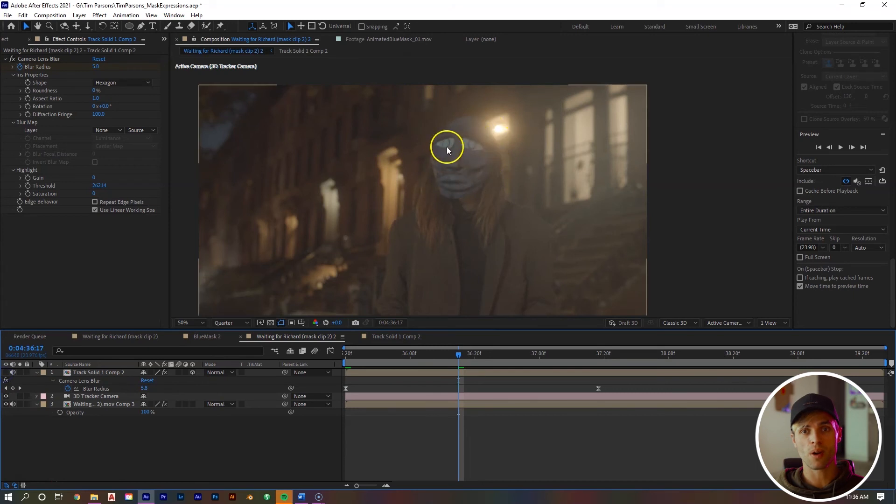
mouse_move(437, 210)
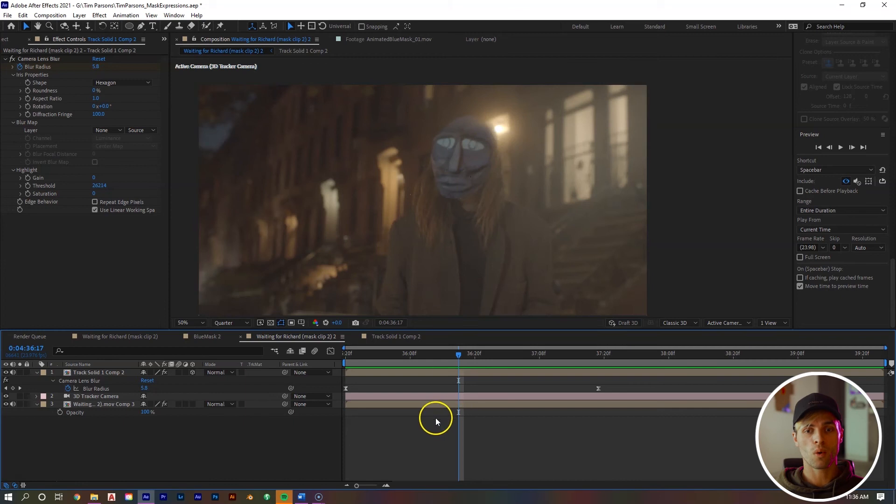
Add an adjustment layer with Optical Flares and bring up its options editor.
right_click(436, 422)
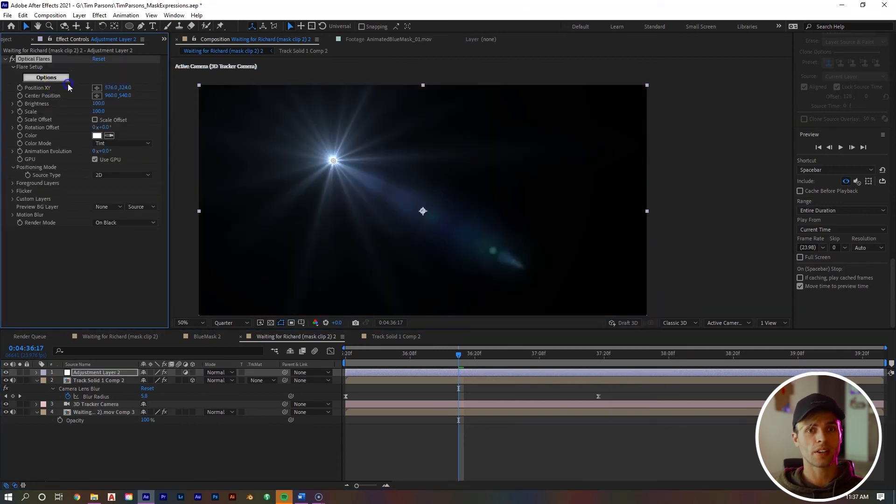
click(45, 77)
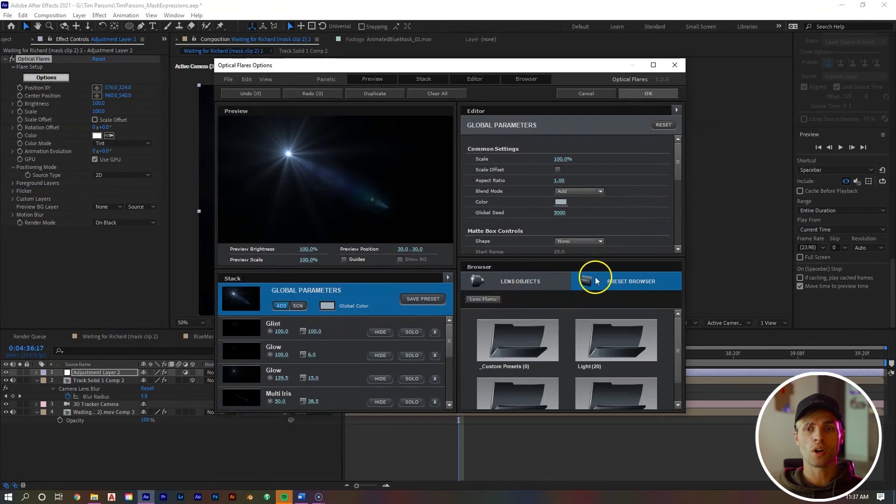
mouse_move(614, 333)
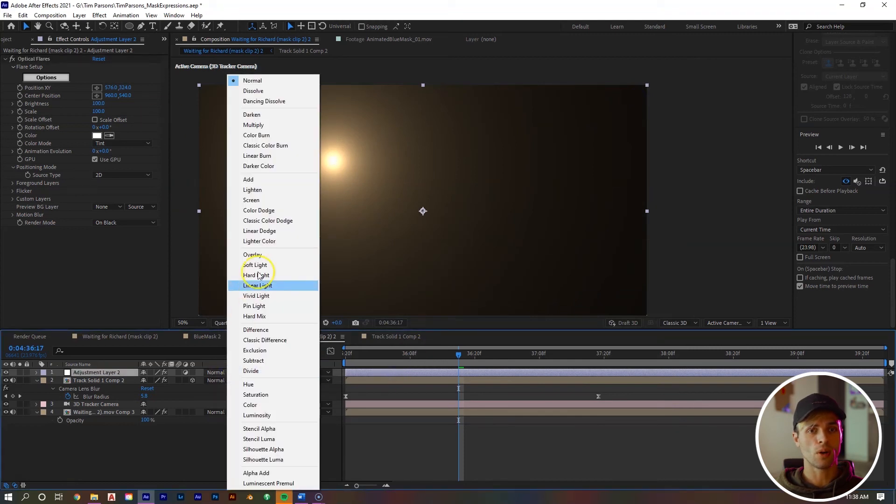
Set the flare layer to Add mode and place Position XY on the bright lamp behind the actor.
click(248, 179)
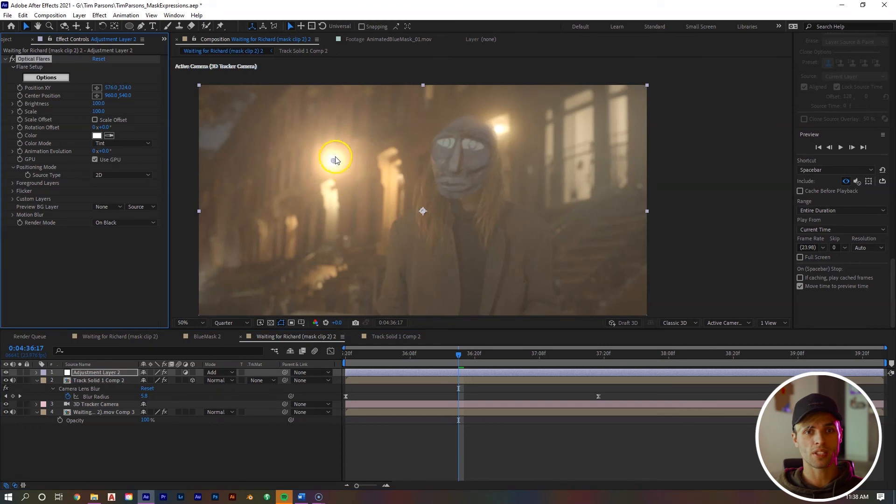
drag(335, 160, 534, 120)
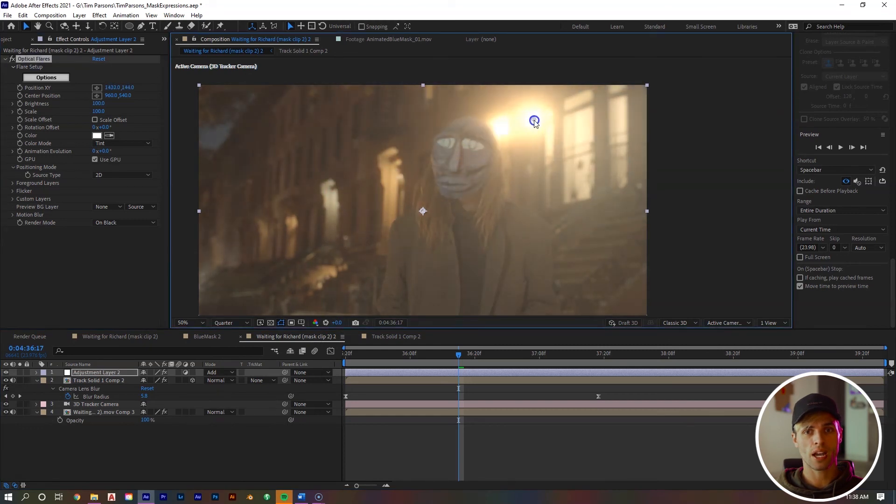
drag(534, 122, 497, 133)
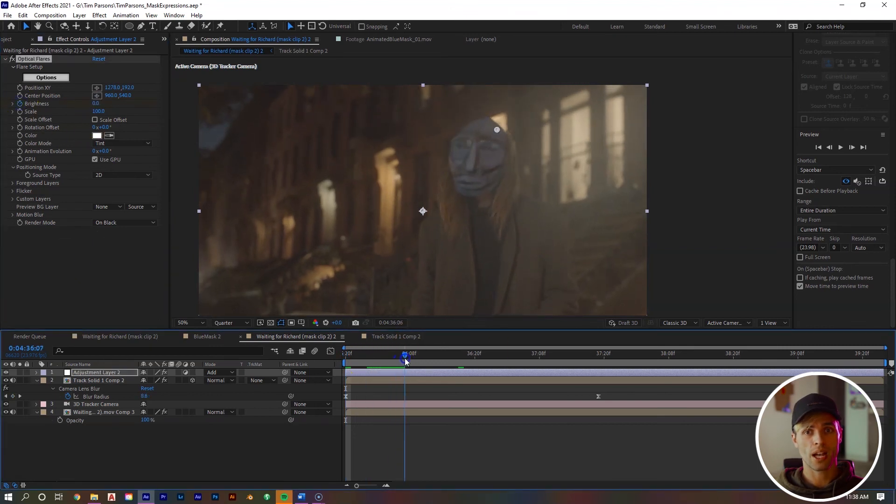
Keyframe the flare Brightness rising from 0 to 25 and preview the bloom over later frames.
drag(405, 355, 416, 354)
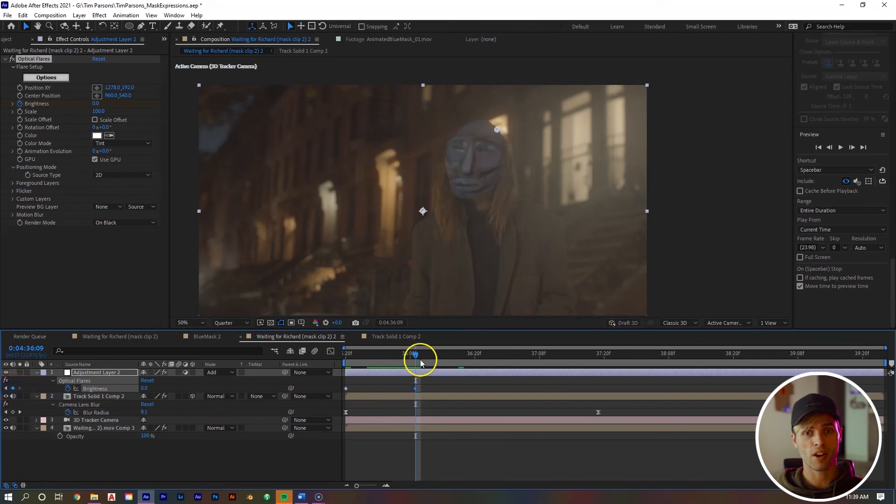
drag(415, 357, 441, 357)
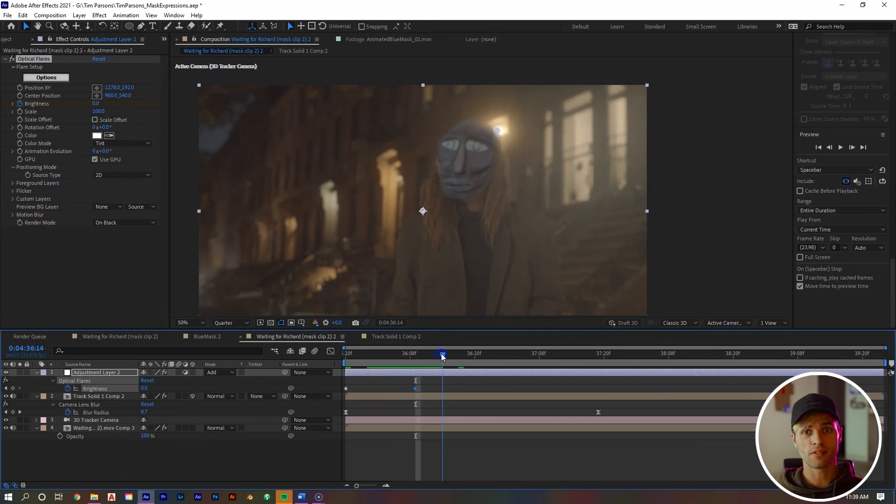
drag(442, 353, 438, 352)
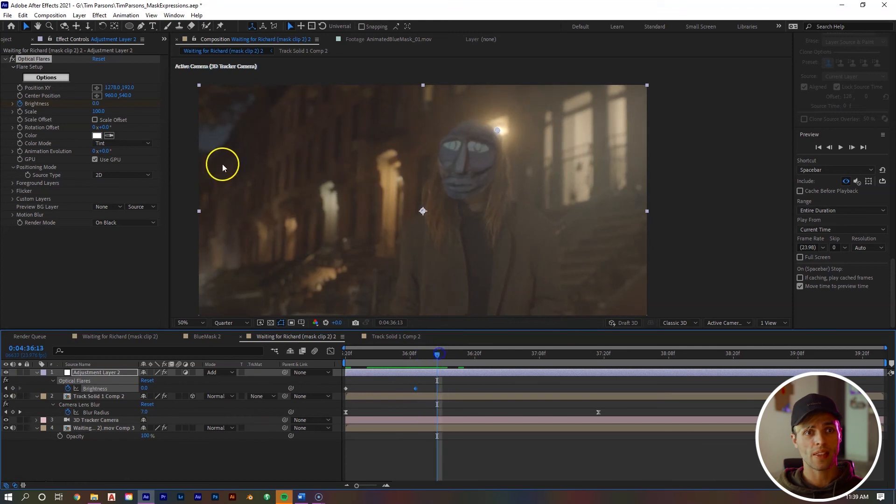
click(98, 103)
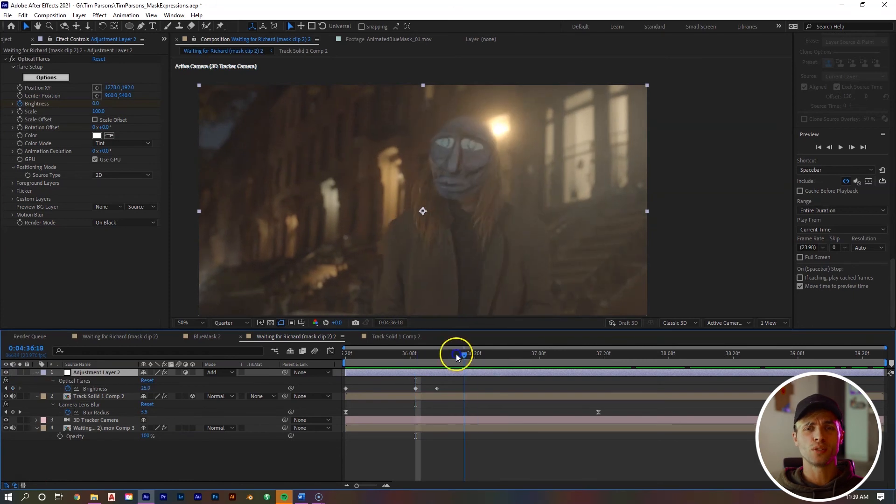
drag(457, 353, 537, 353)
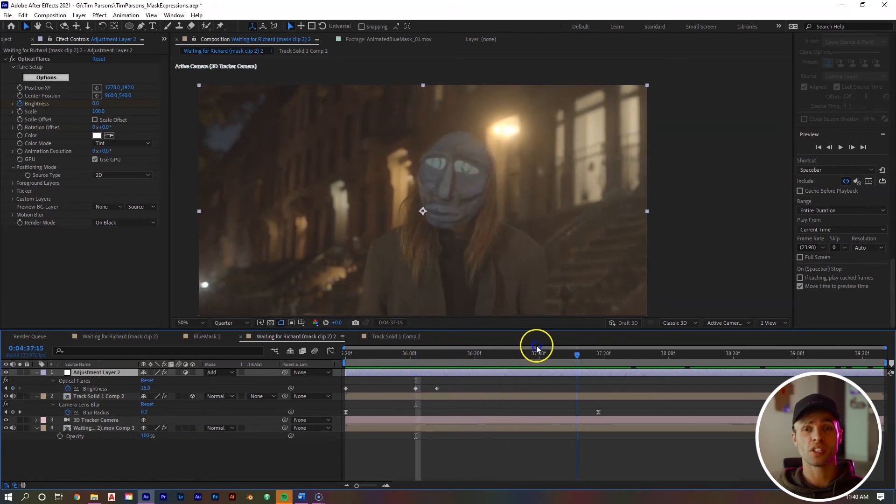
drag(535, 347, 720, 347)
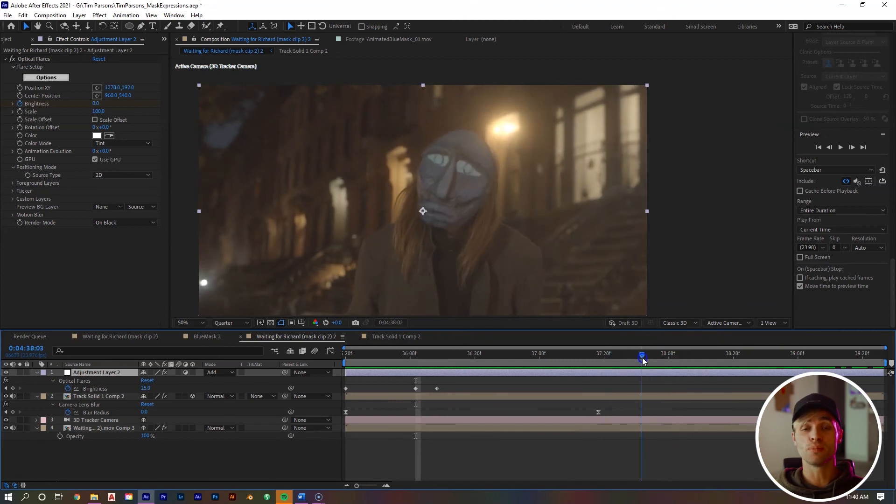
click(457, 353)
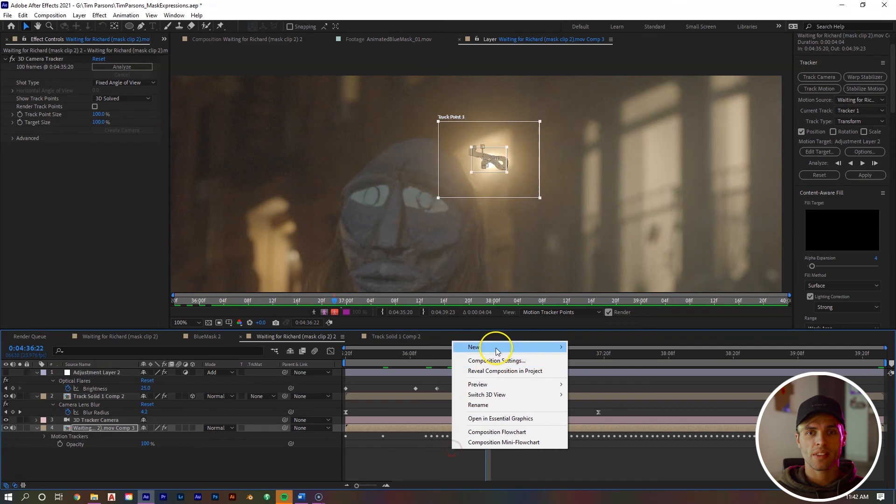
mouse_move(474, 347)
text(L)
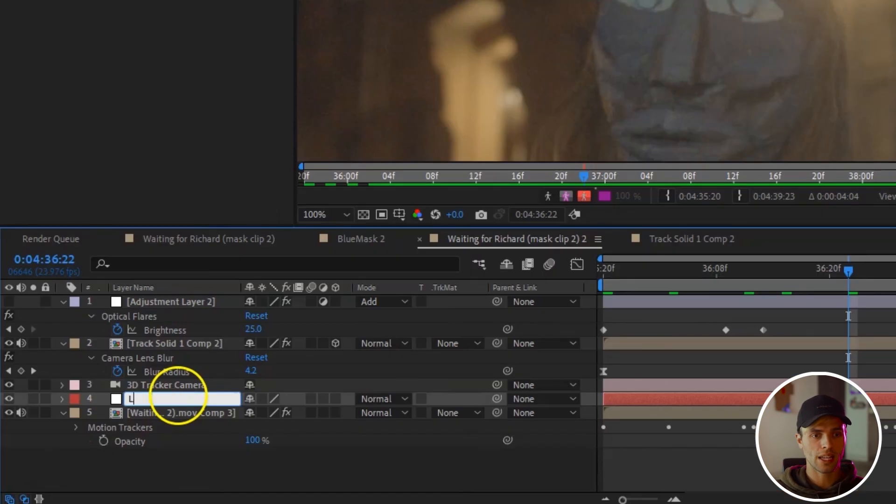
Name the new null 'Light Bloom Track', make it the tracker target and apply the motion.
text(ight Bloom Track)
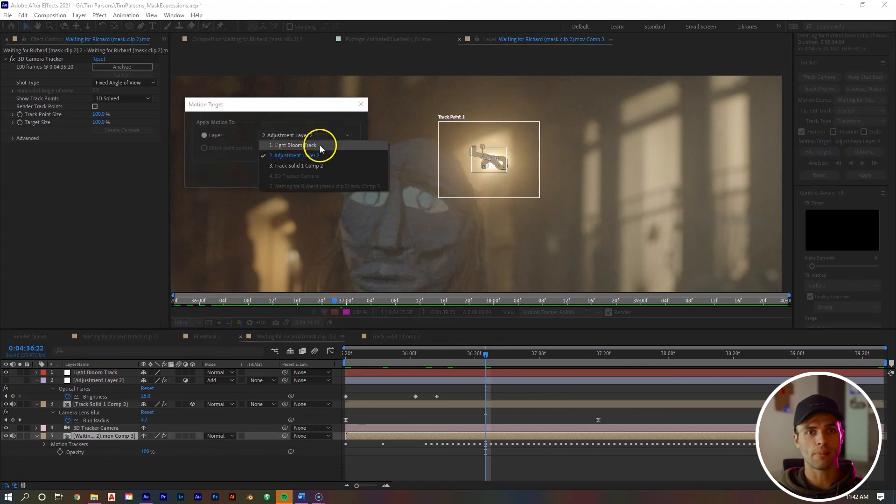
click(292, 145)
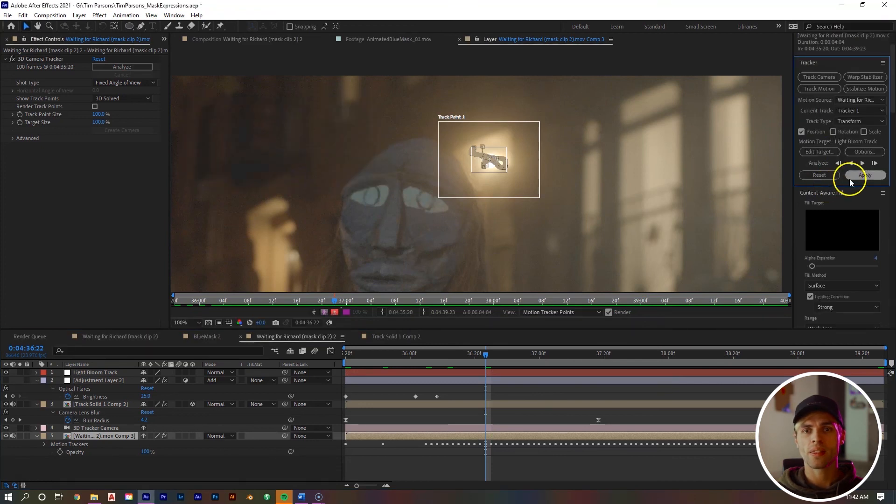
click(864, 175)
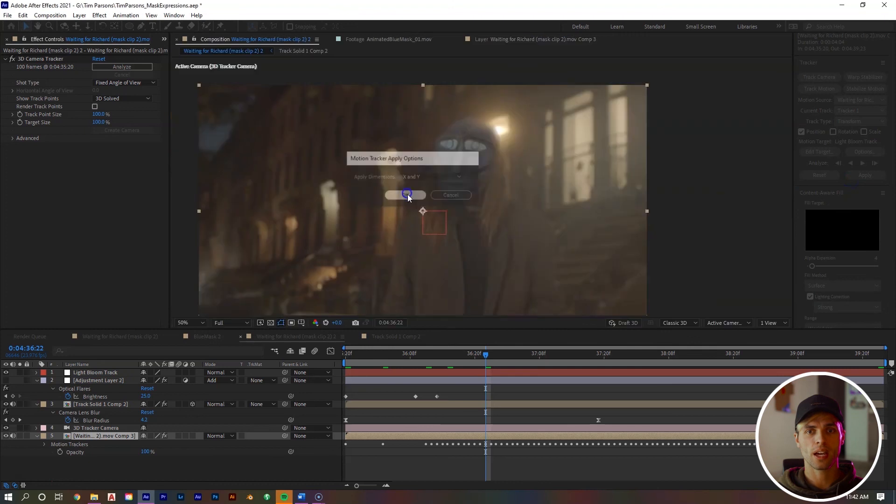
Apply the track in X and Y, then pick-whip Optical Flares Position XY to Light Bloom Track's Position.
click(406, 195)
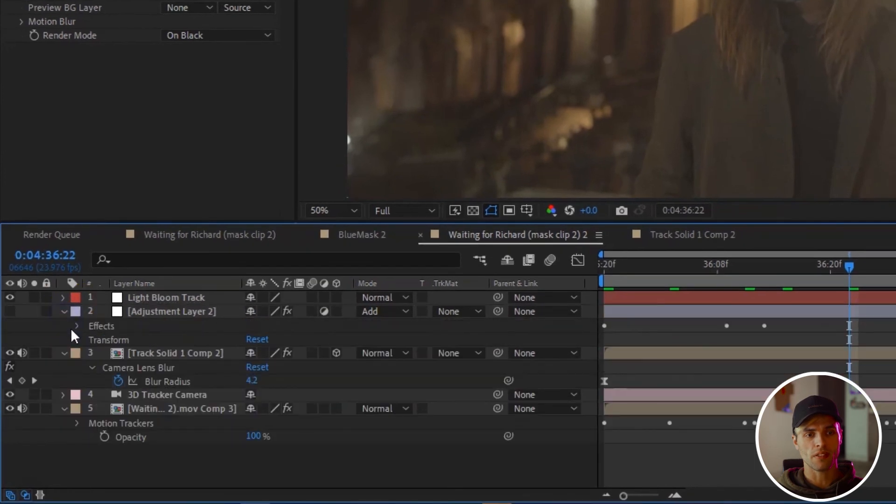
click(78, 326)
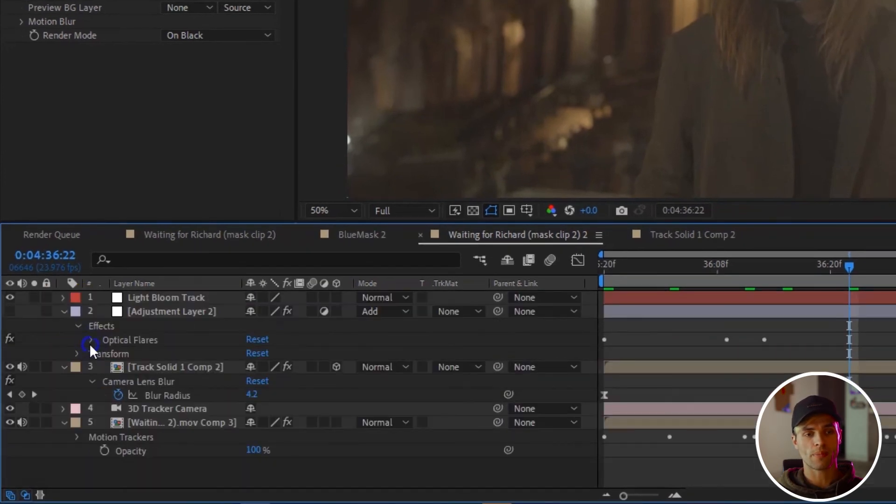
click(91, 340)
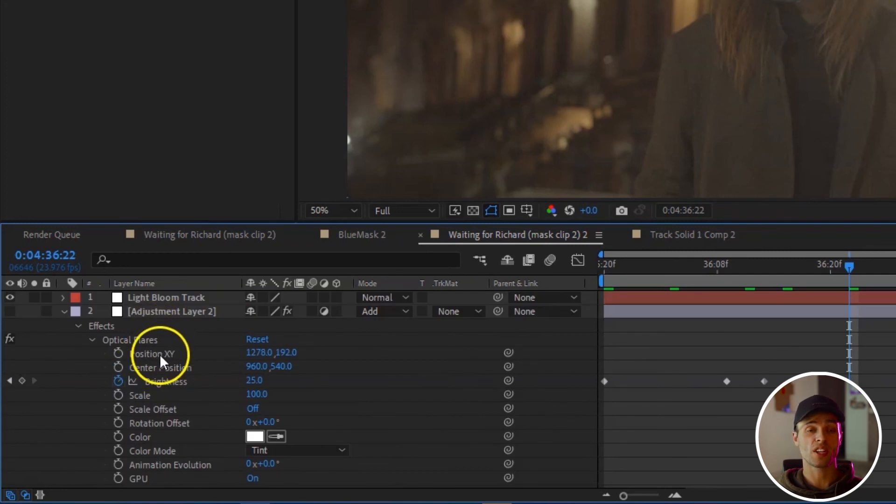
mouse_move(175, 358)
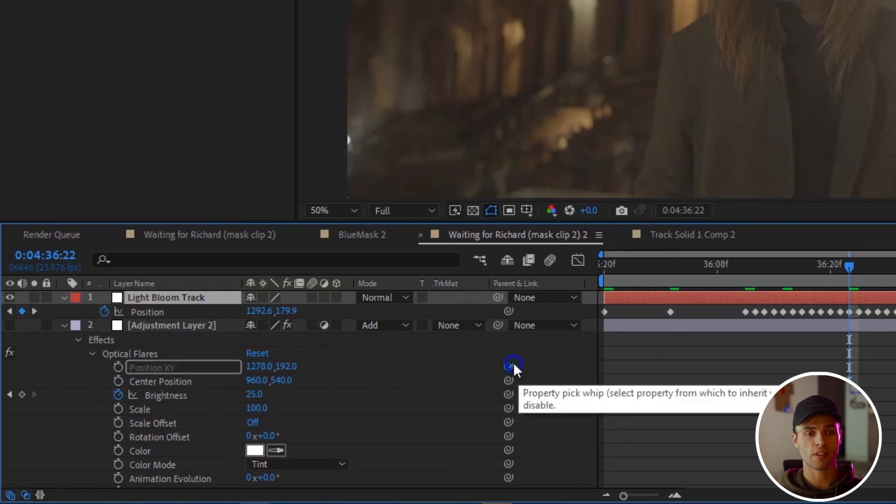
drag(512, 365, 183, 311)
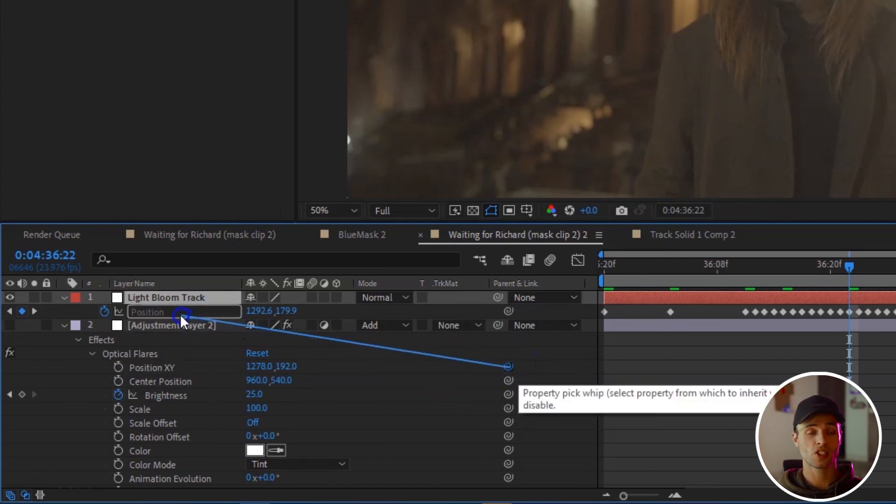